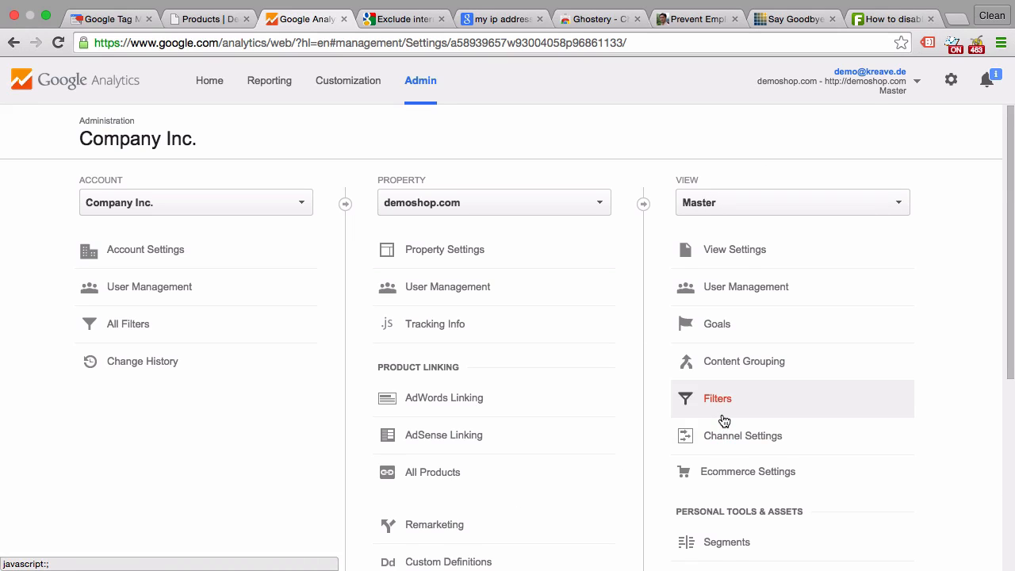
Start a new filter on the Master view and browse the predefined filter options
click(717, 398)
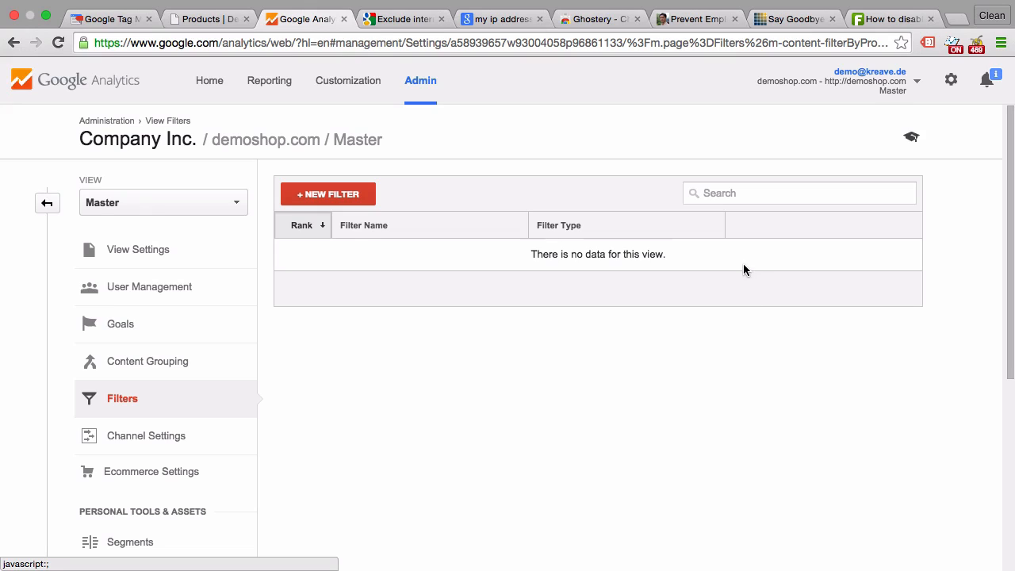
mouse_move(742, 358)
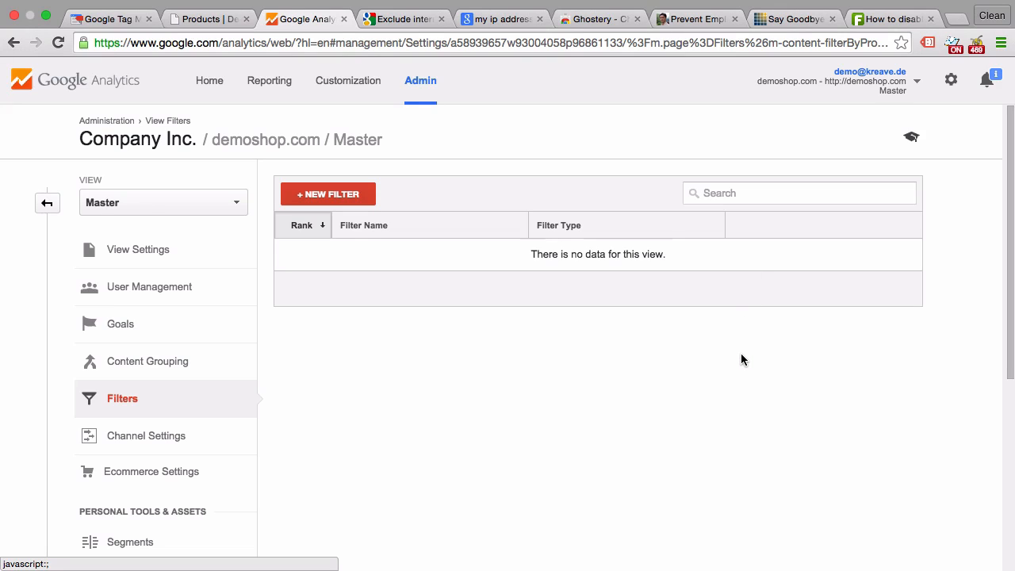
click(326, 194)
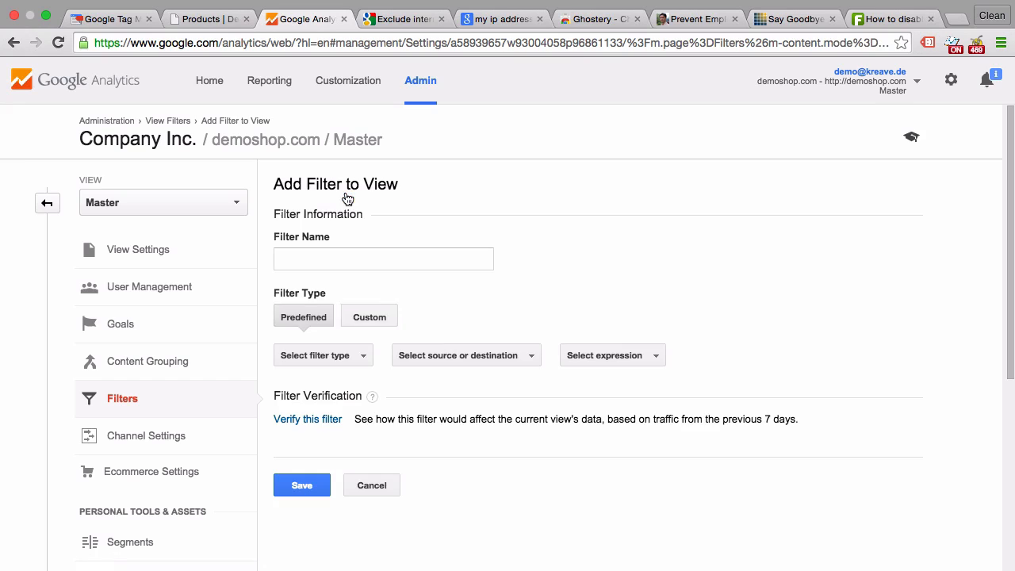
scroll(down, 3)
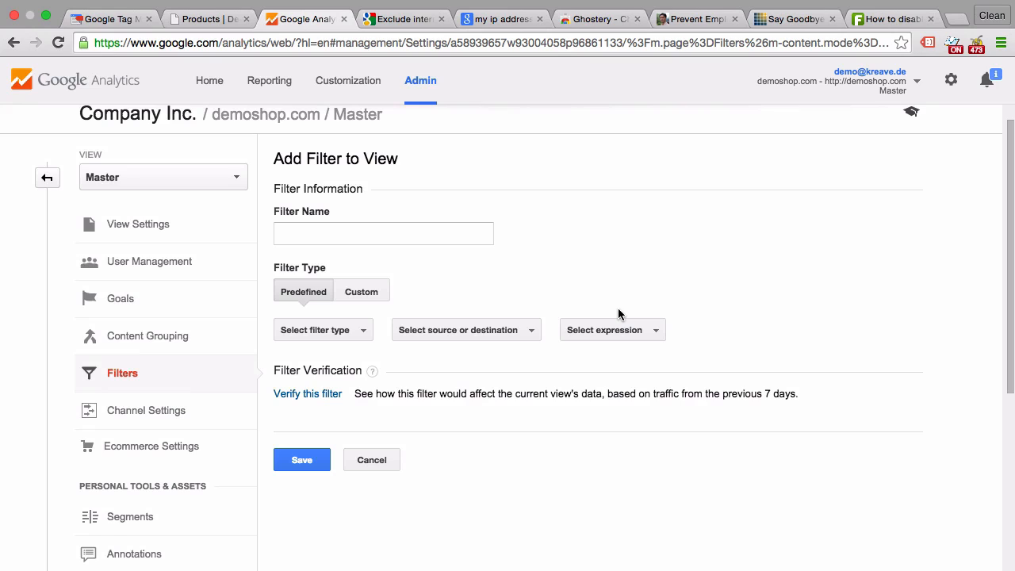
mouse_move(321, 352)
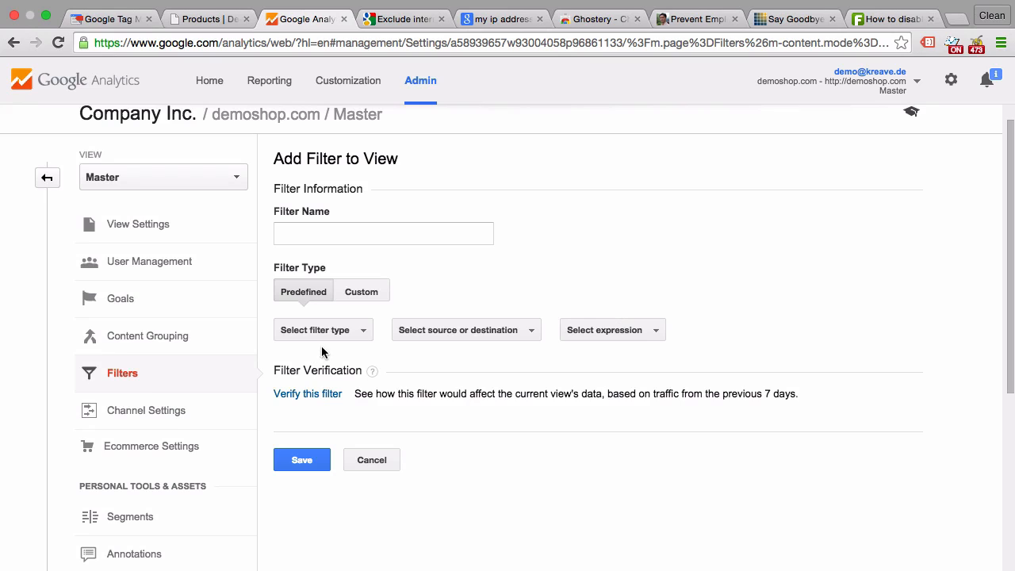
click(324, 330)
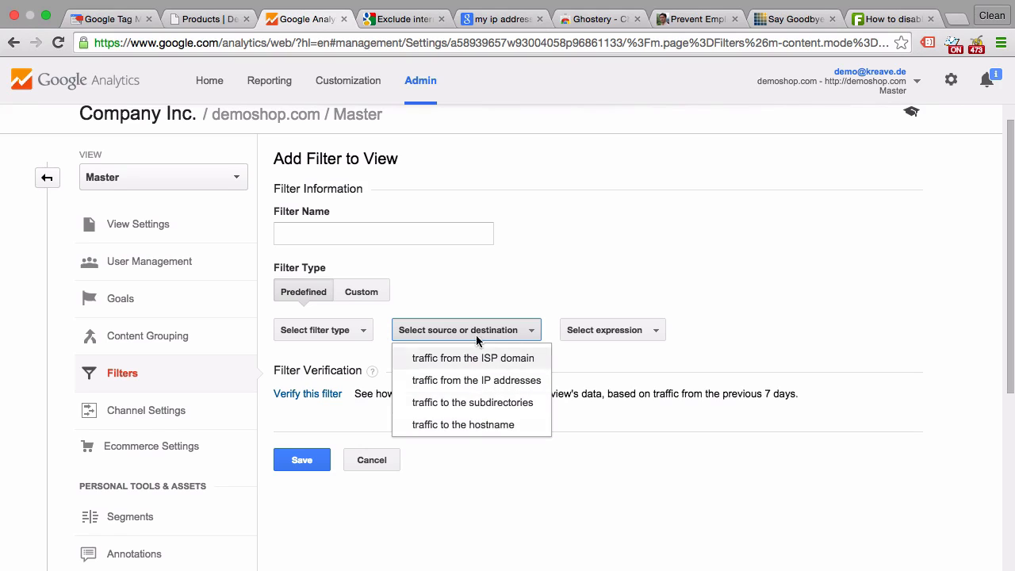
Switch to a Custom Exclude filter and look through the available Filter Field list
click(361, 291)
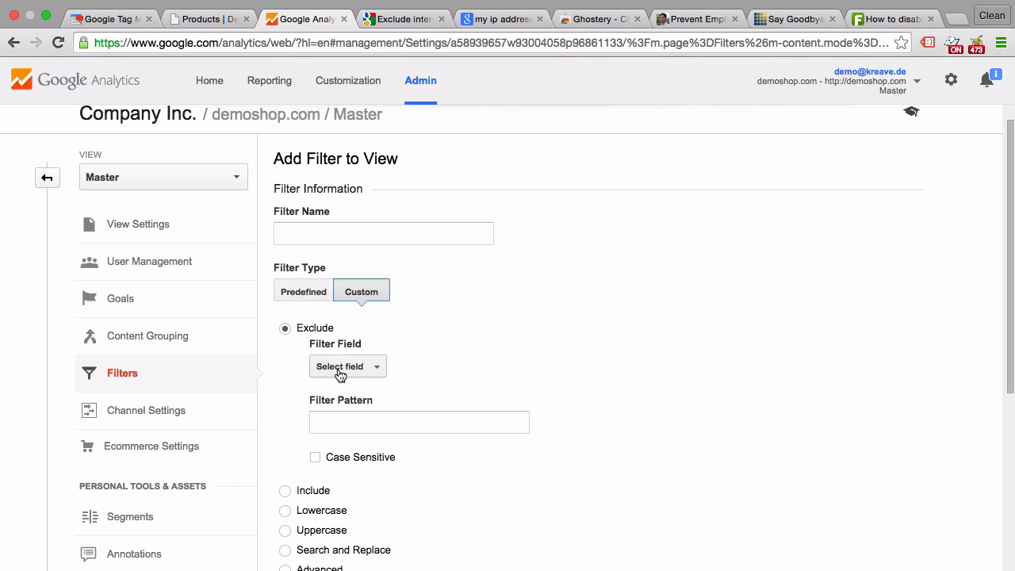
click(347, 365)
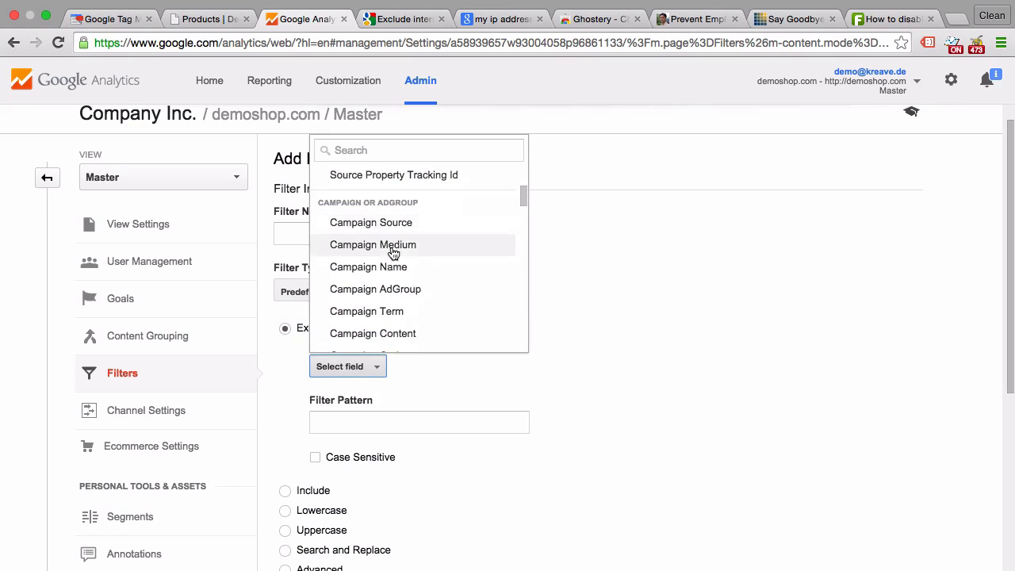
scroll(down, 3)
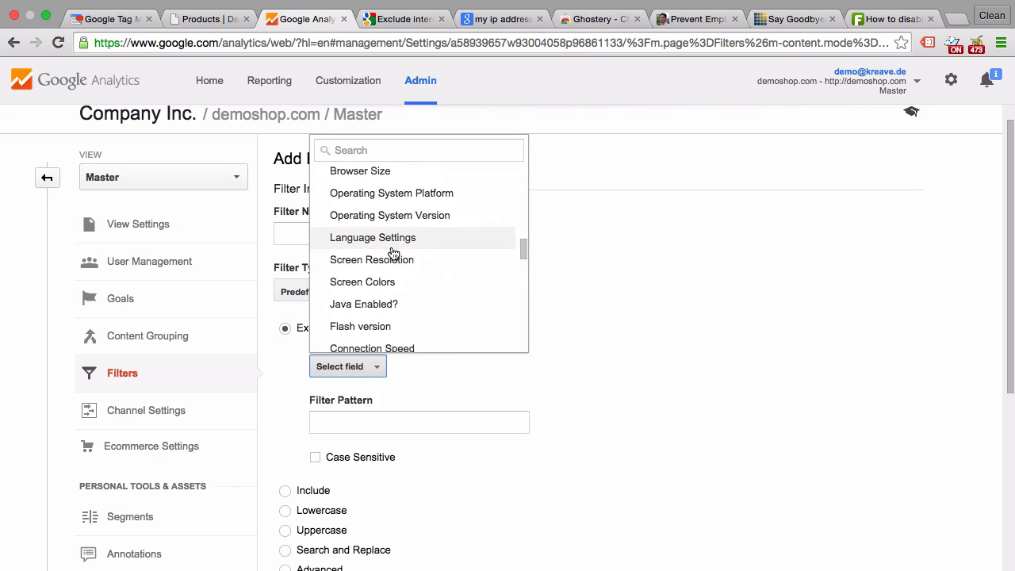
scroll(down, 3)
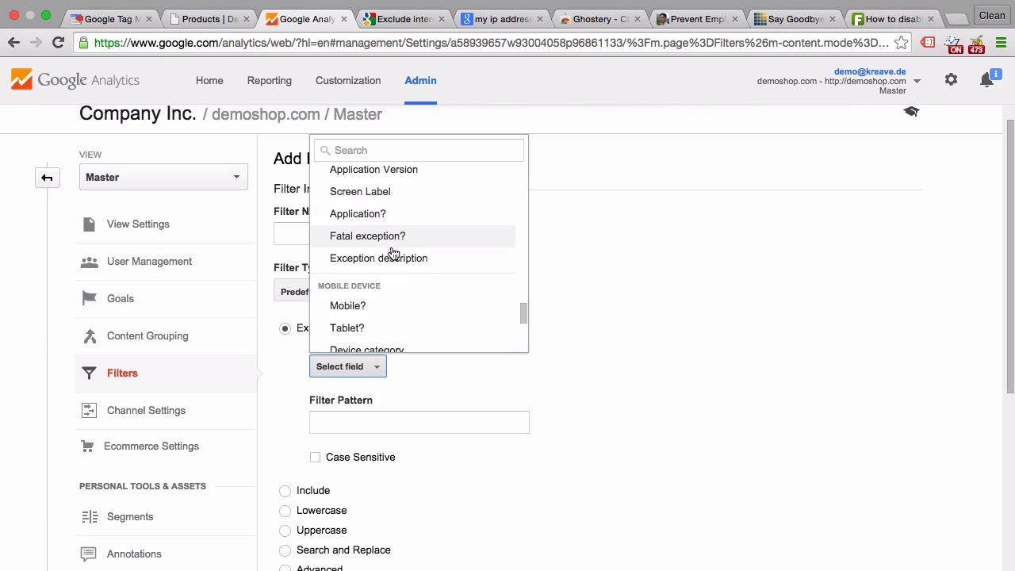
click(680, 334)
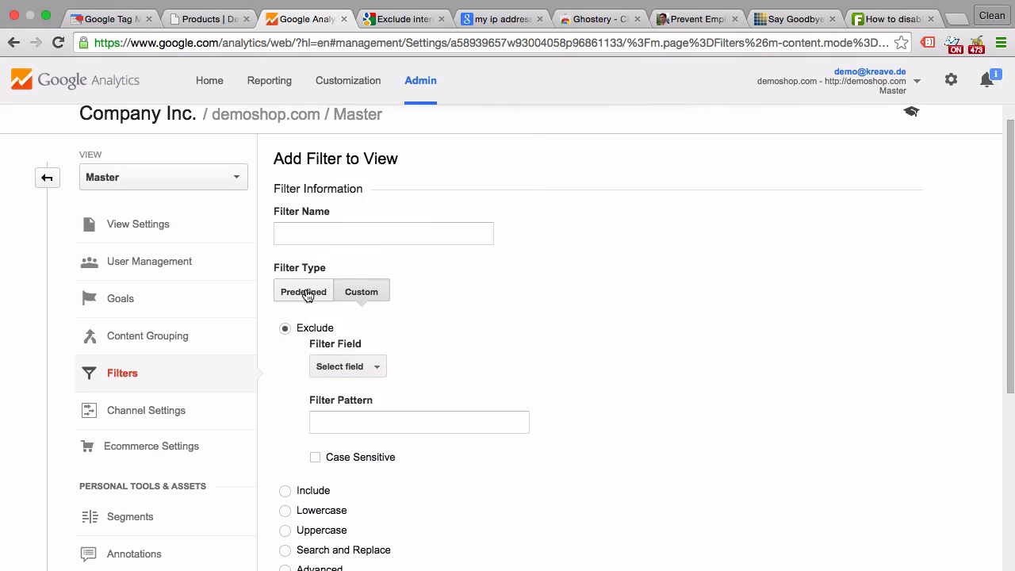
Make it a Predefined Exclude filter on traffic from the IP addresses
click(303, 292)
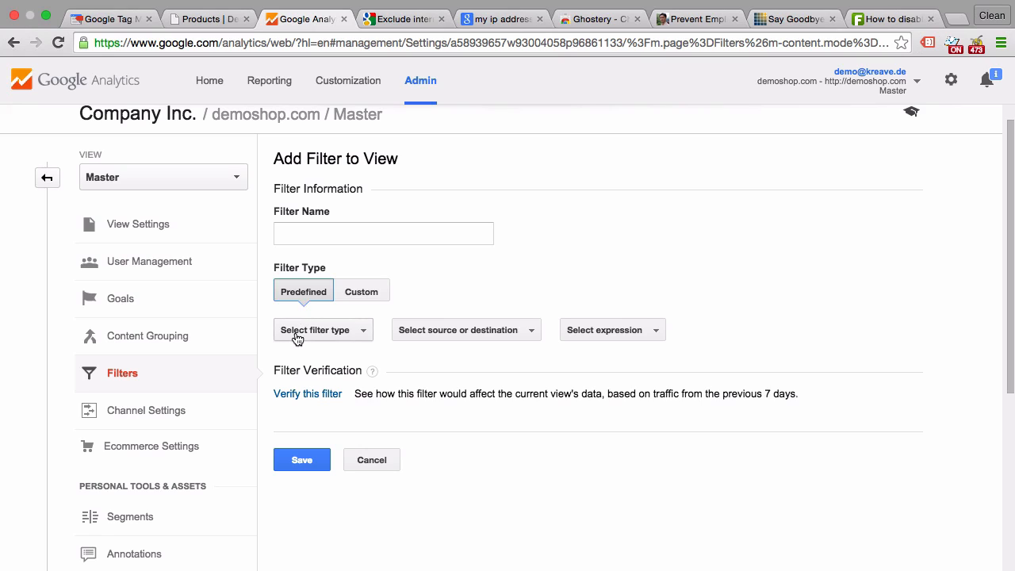
click(323, 330)
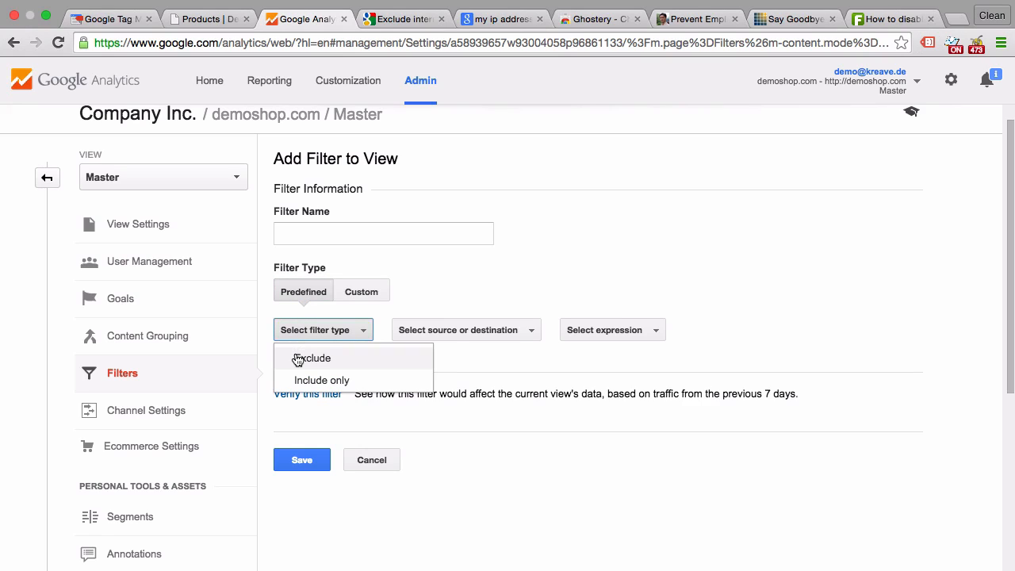
click(314, 358)
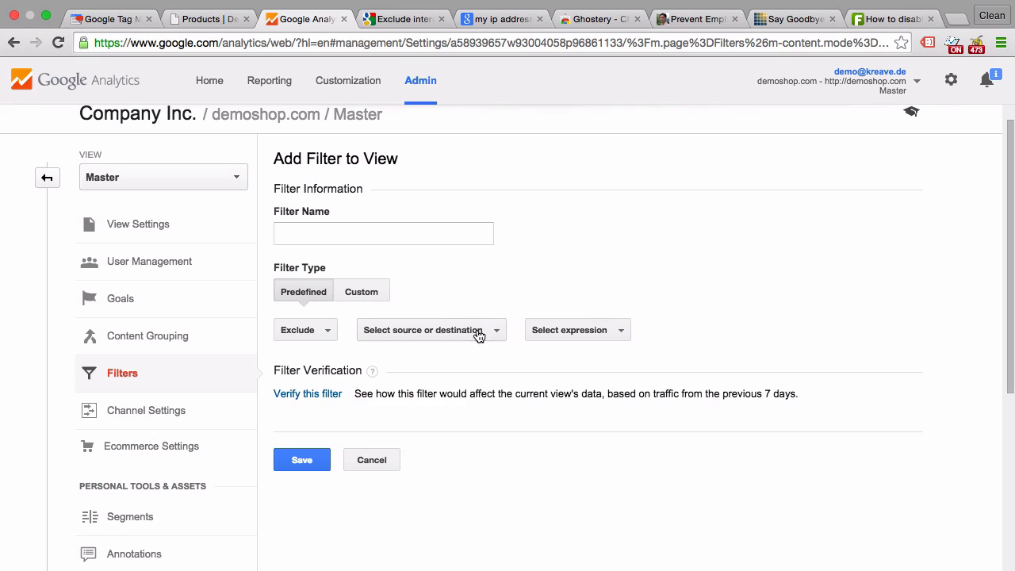
click(432, 329)
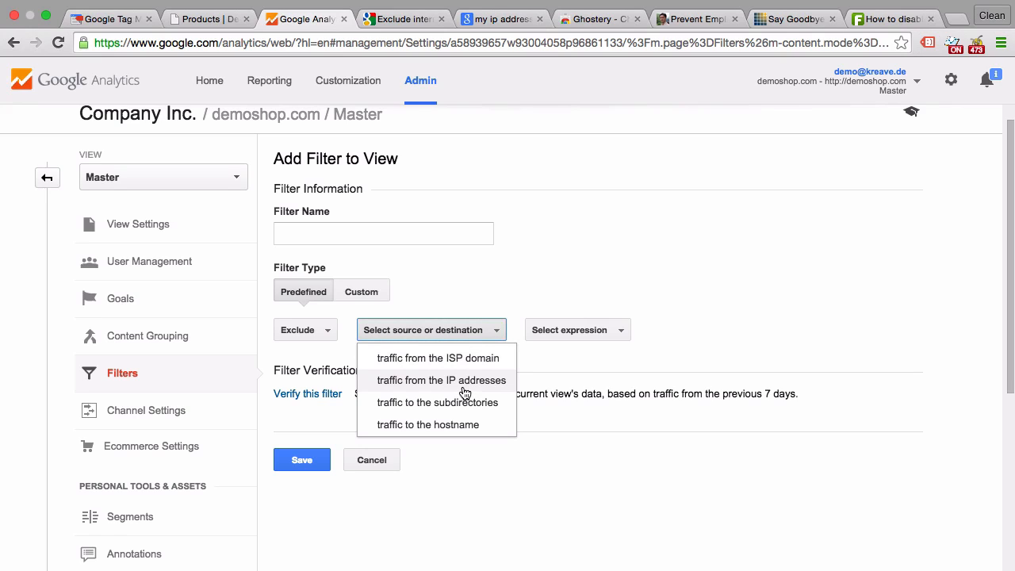
click(441, 381)
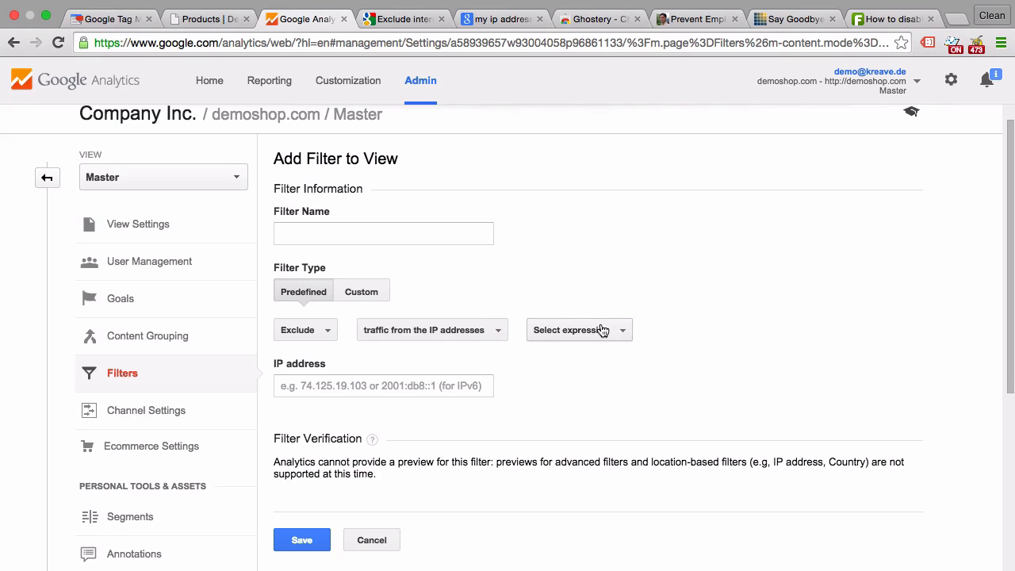
click(579, 330)
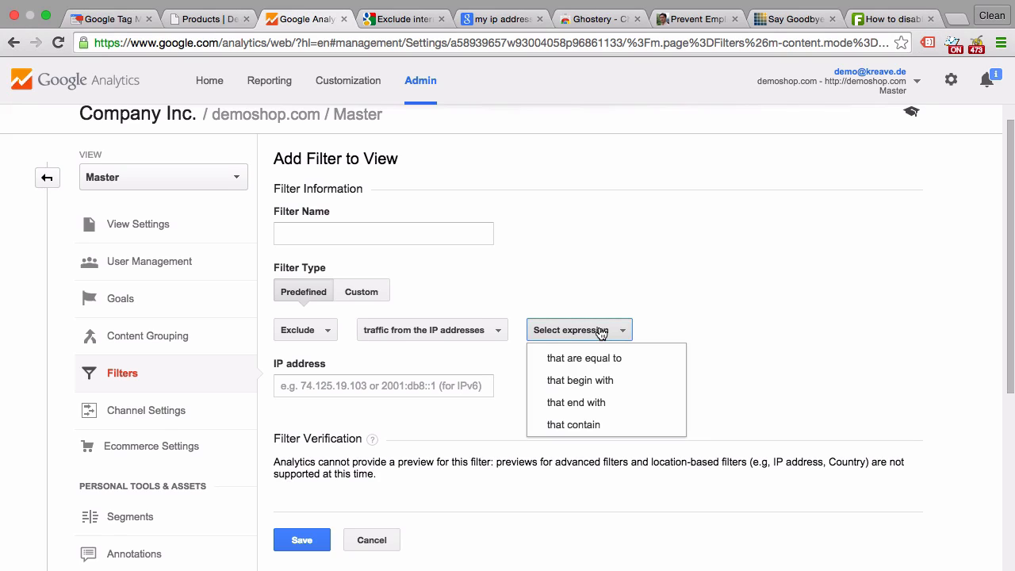
mouse_move(583, 358)
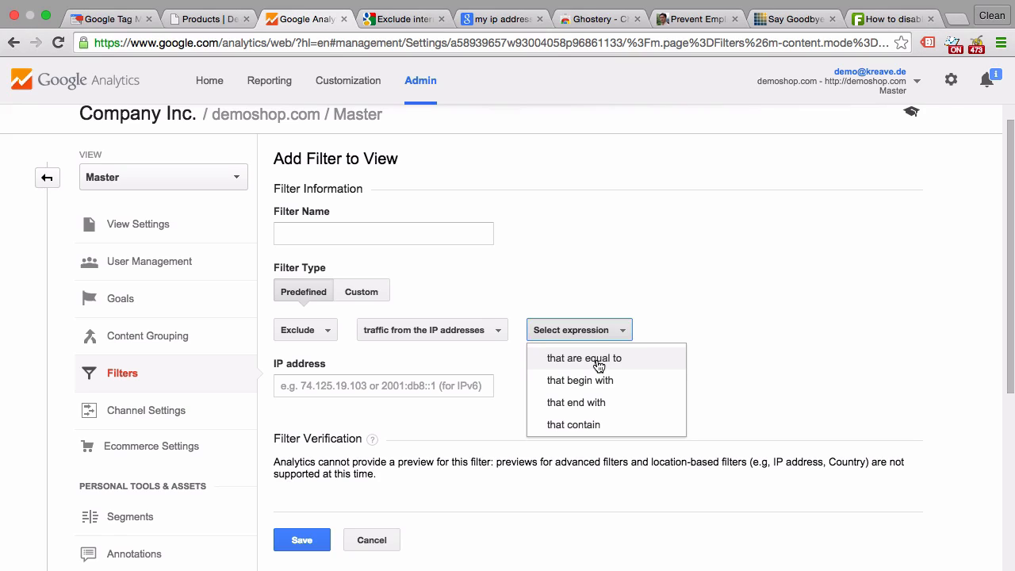
mouse_move(600, 371)
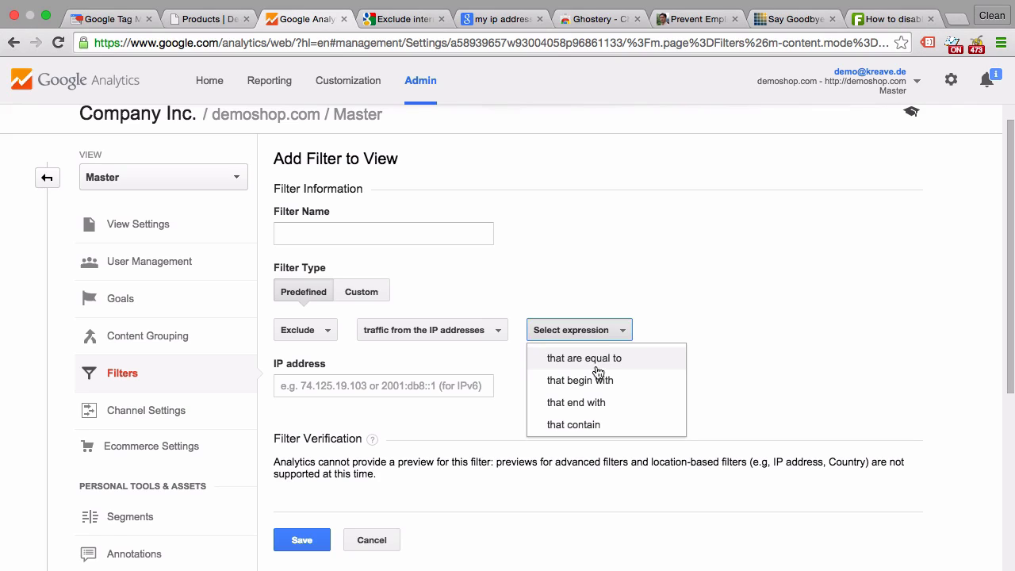
mouse_move(590, 385)
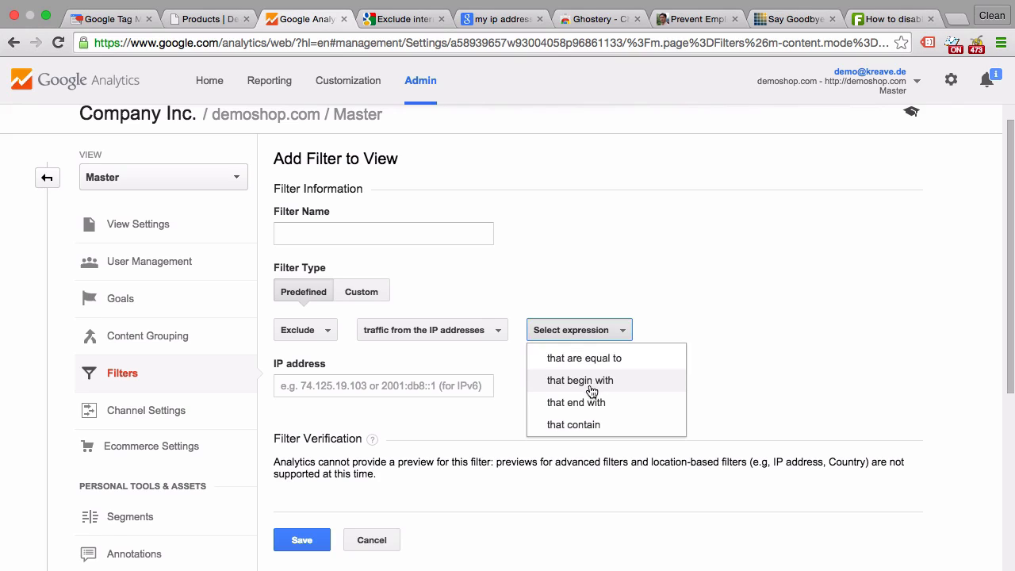
mouse_move(587, 402)
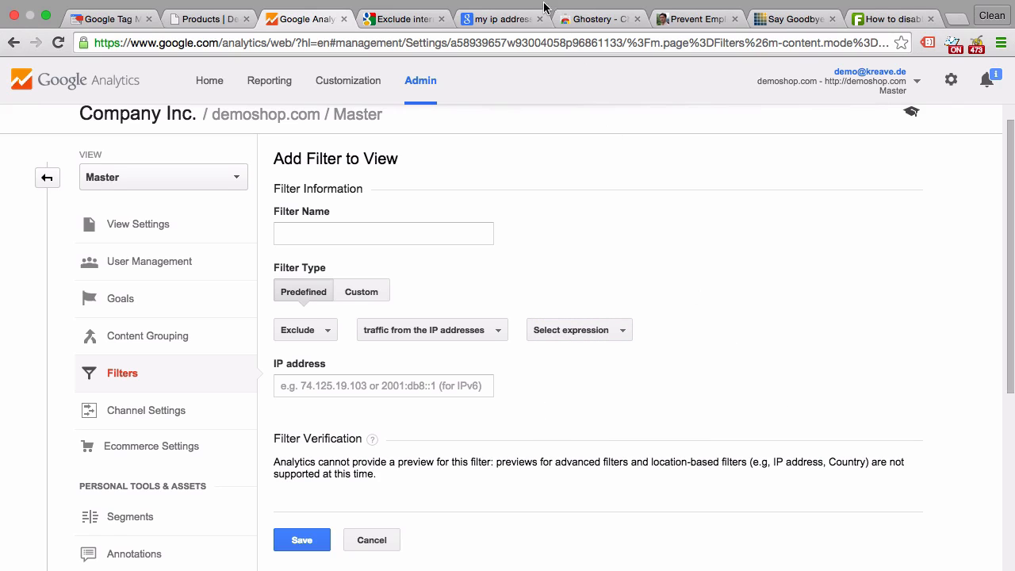
Look up the public IP and set the filter to addresses equal to 121.54.44.88
click(500, 19)
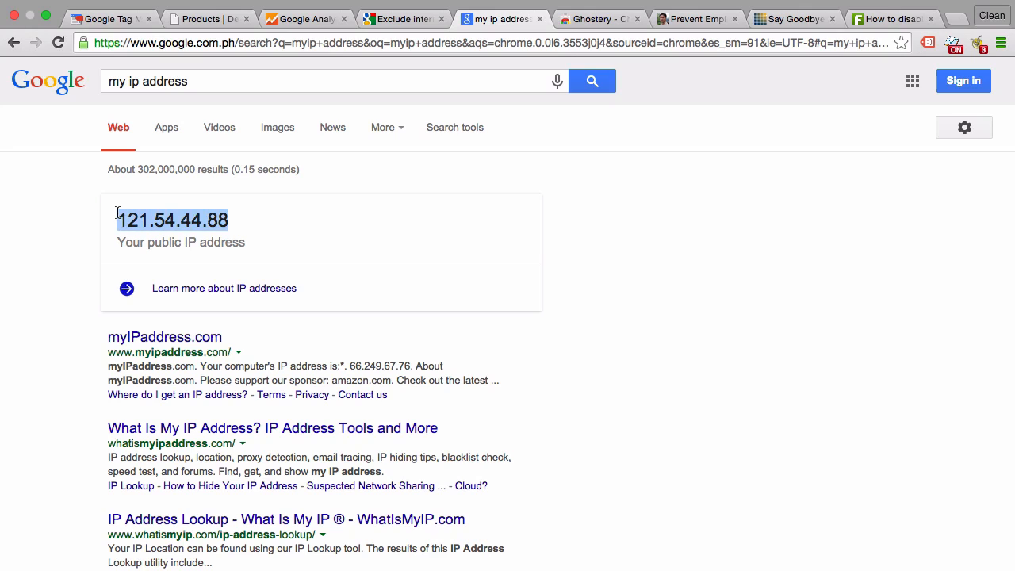
click(304, 19)
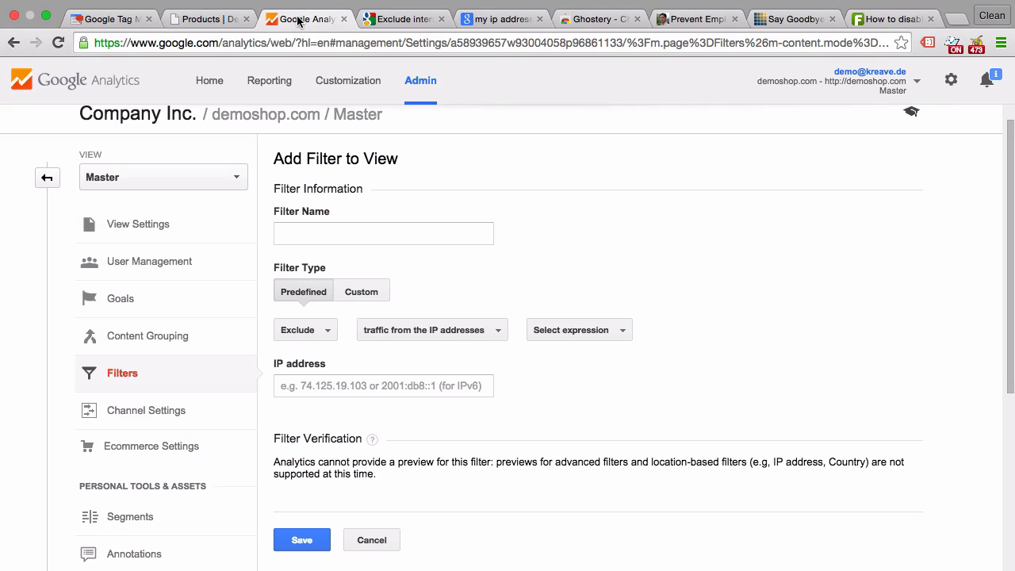
text(121.54.44.88)
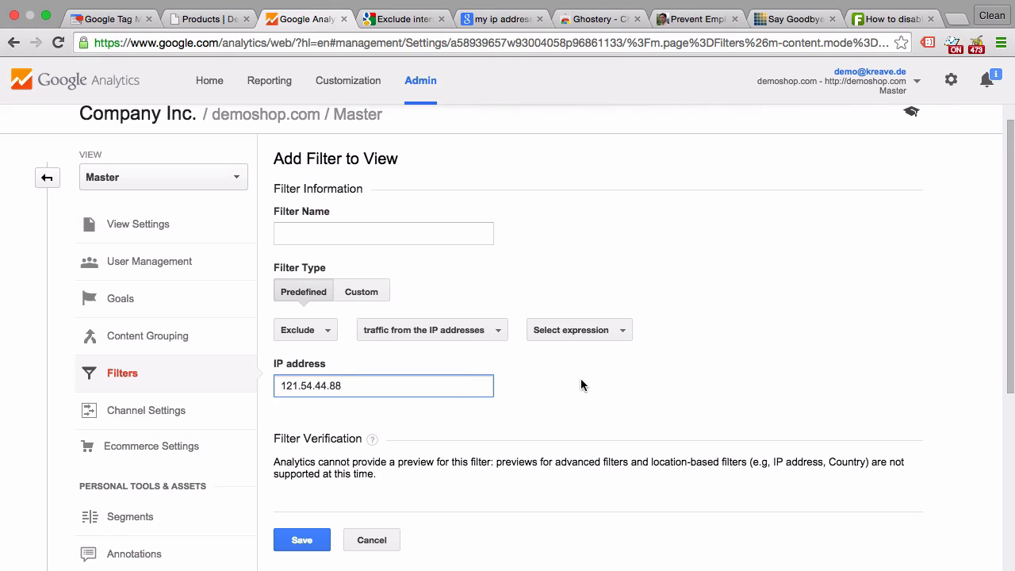
click(579, 329)
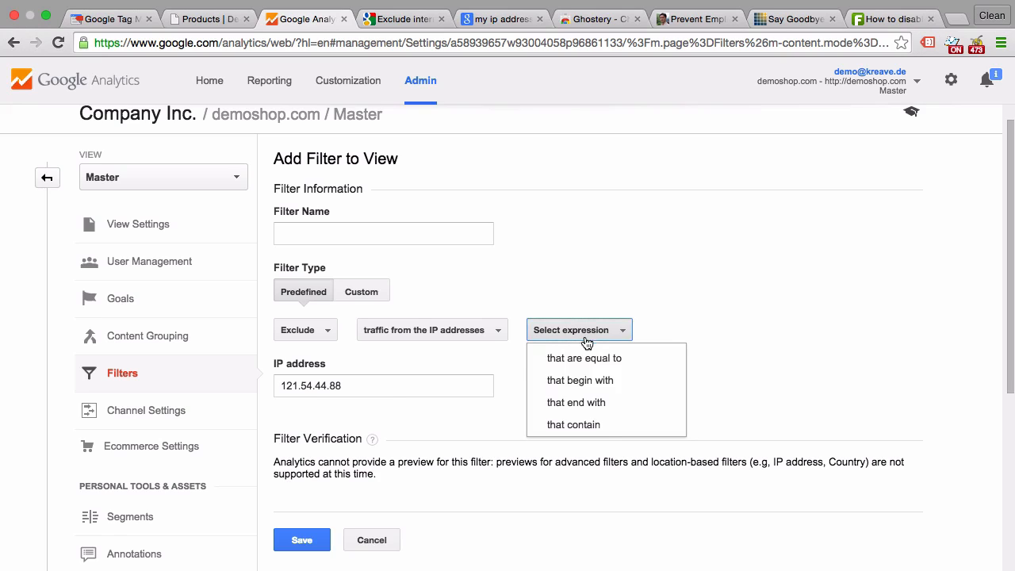
click(584, 358)
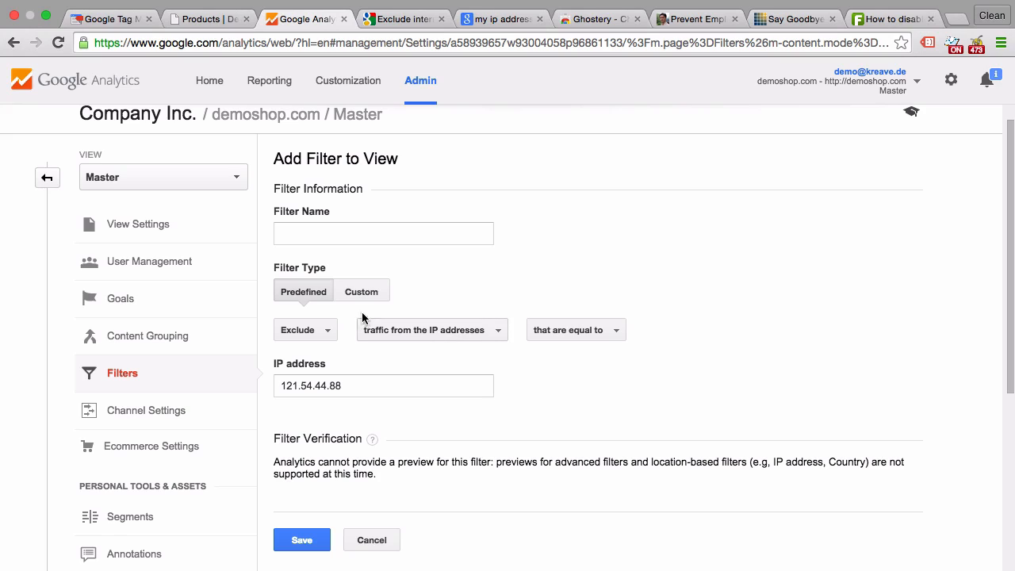
Name the filter 'IP Adress filter' and save it
click(384, 233)
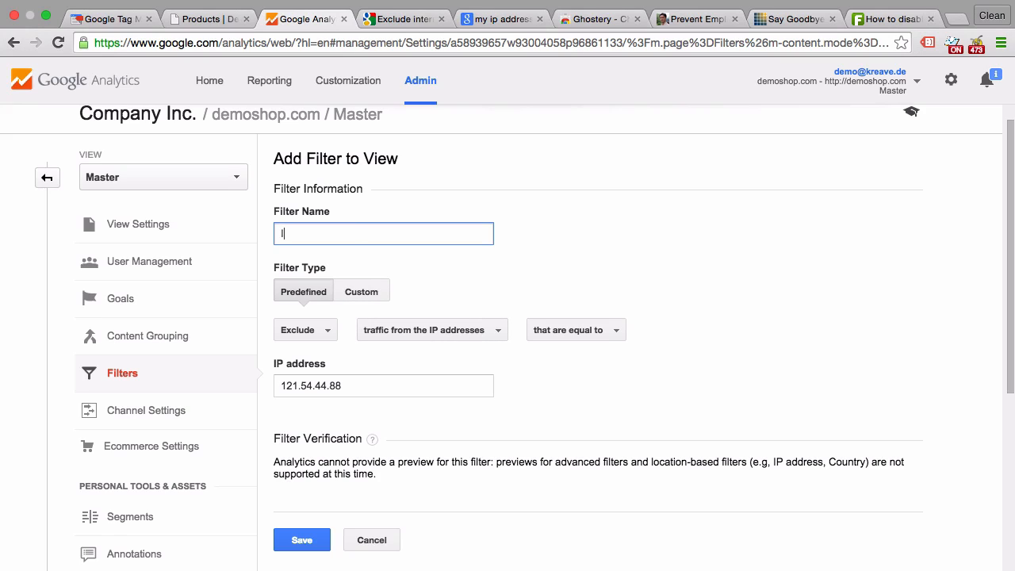
text(IP Adress filter)
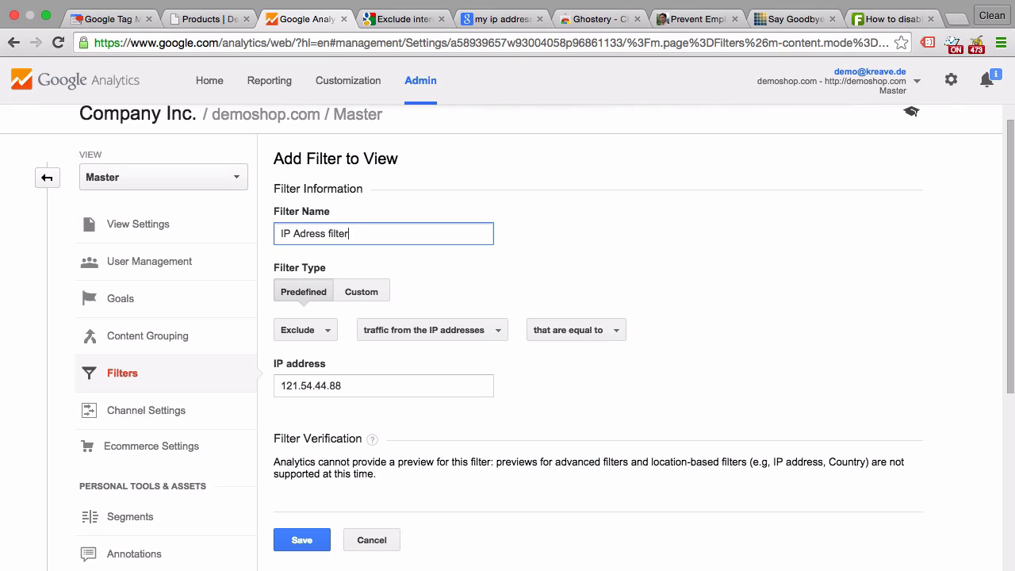
click(301, 539)
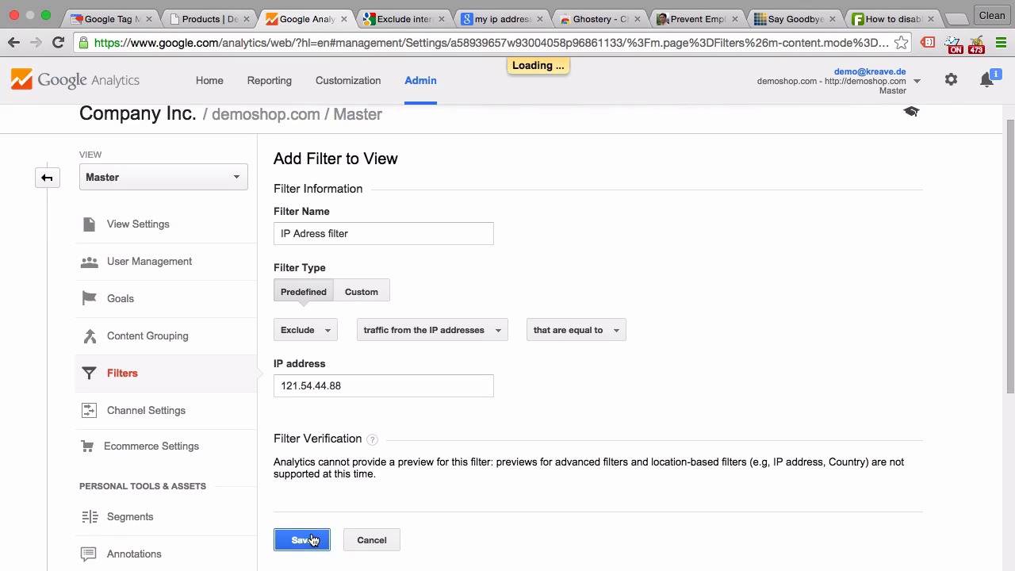
Recheck the public IP in the search tab and reopen the saved IP Adress filter
click(302, 539)
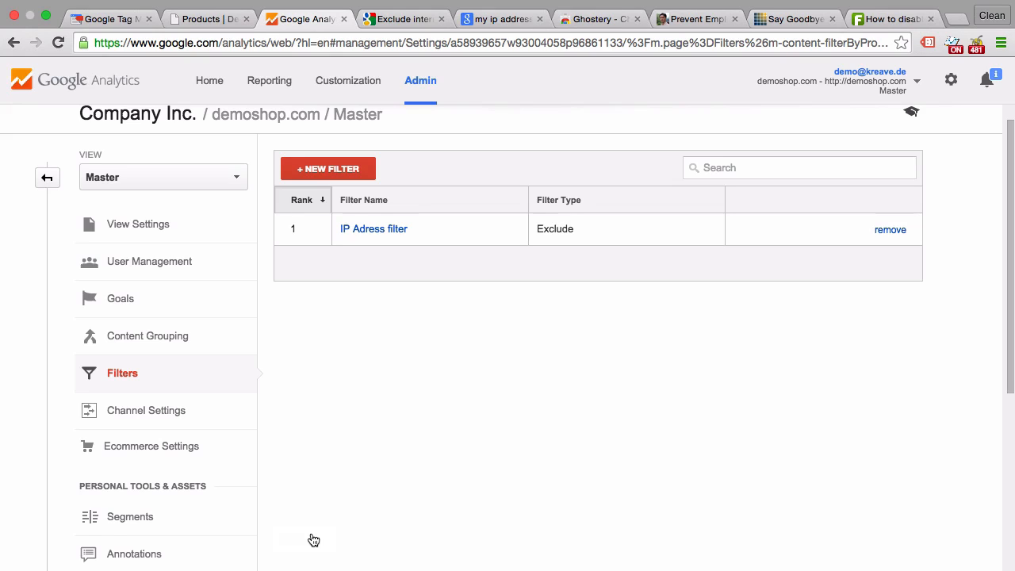
click(500, 19)
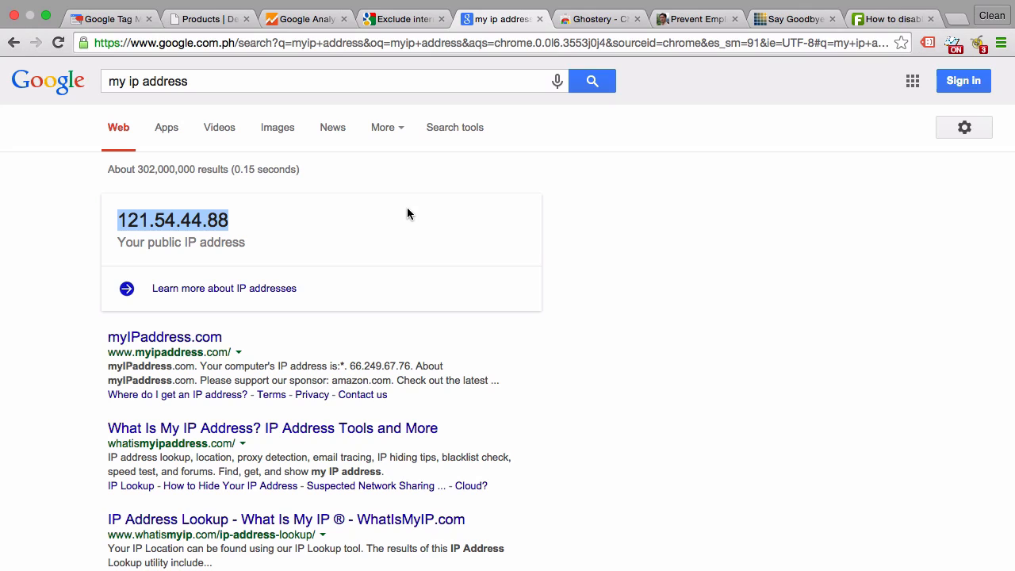
click(304, 19)
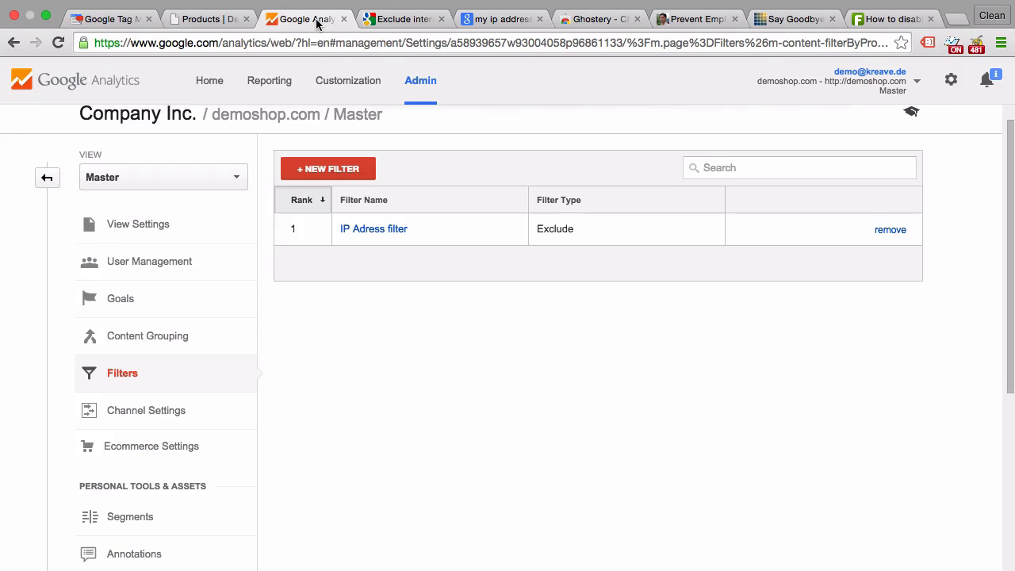
click(374, 228)
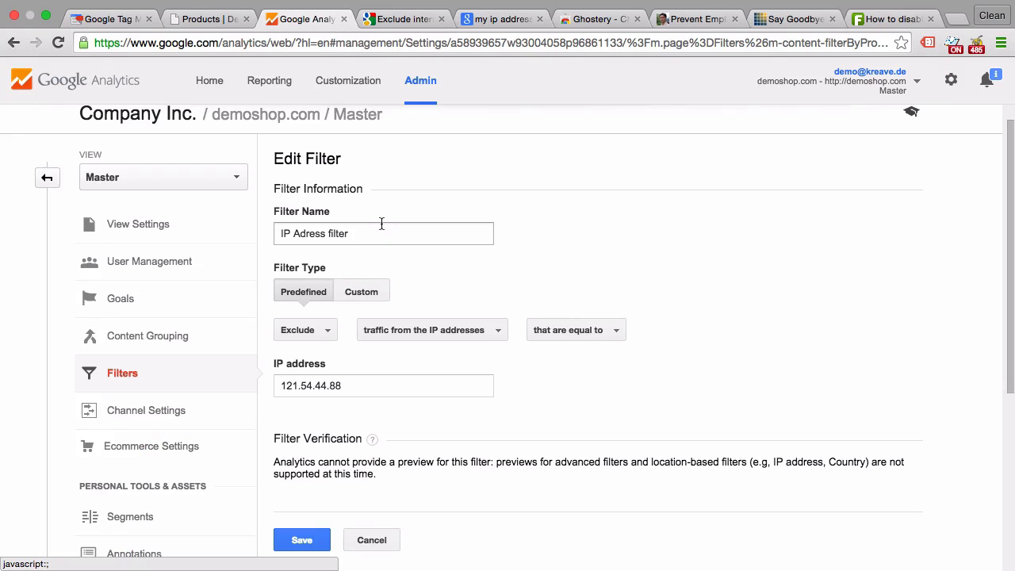
mouse_move(453, 266)
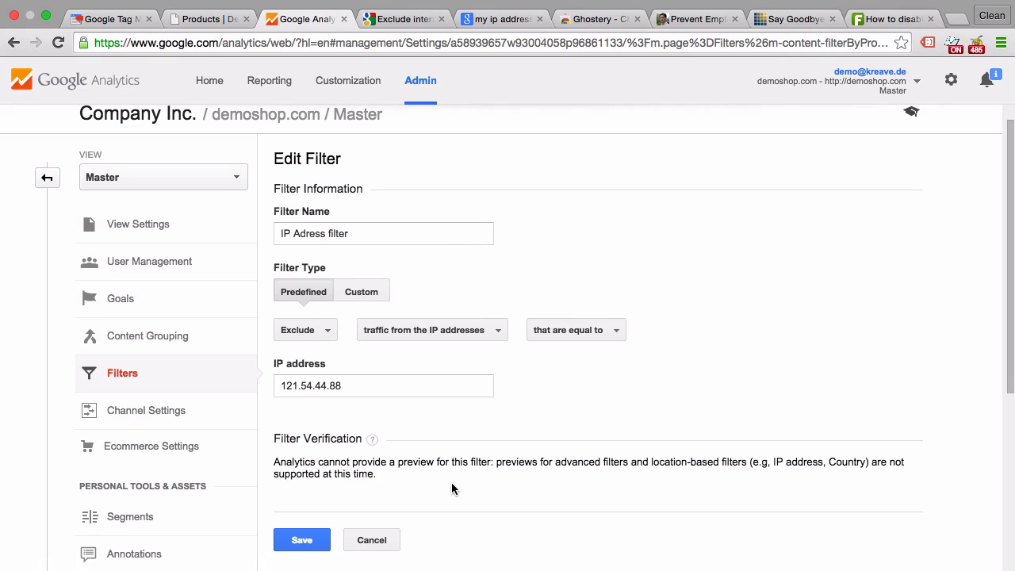
mouse_move(421, 432)
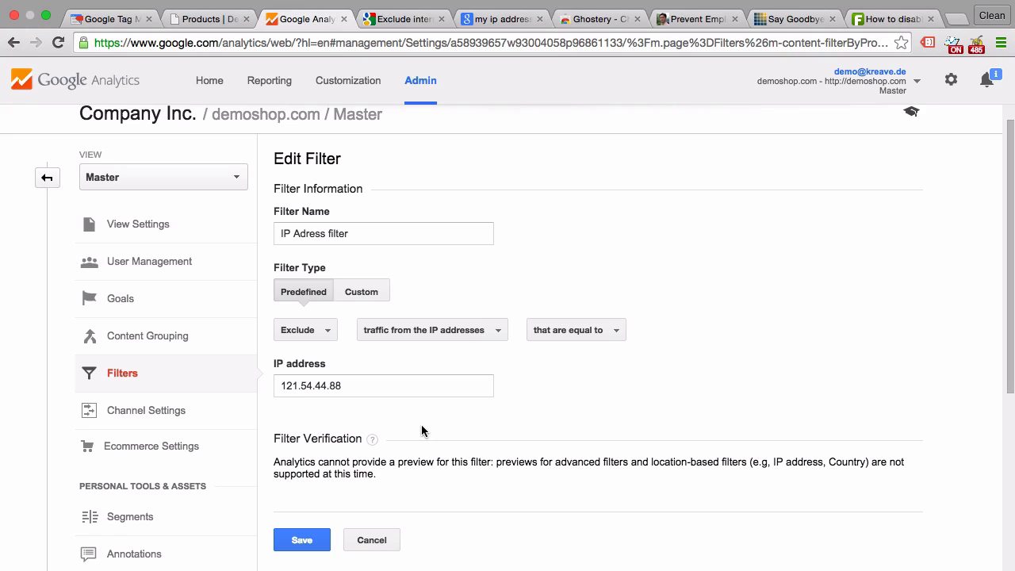
Try the address-matching condition options, leaving the 121.54.44.88 exclusion unchanged
click(384, 385)
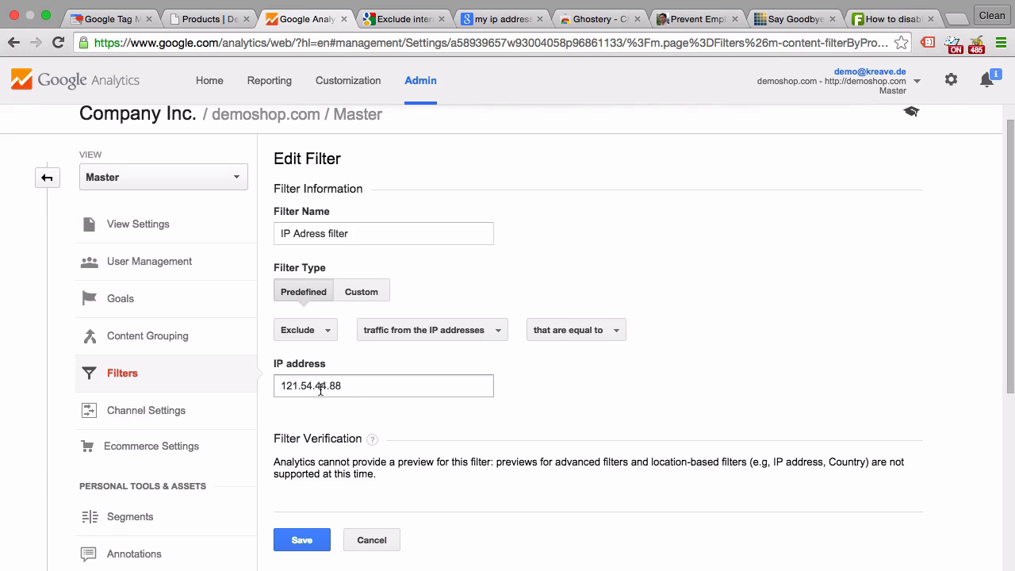
double_click(325, 386)
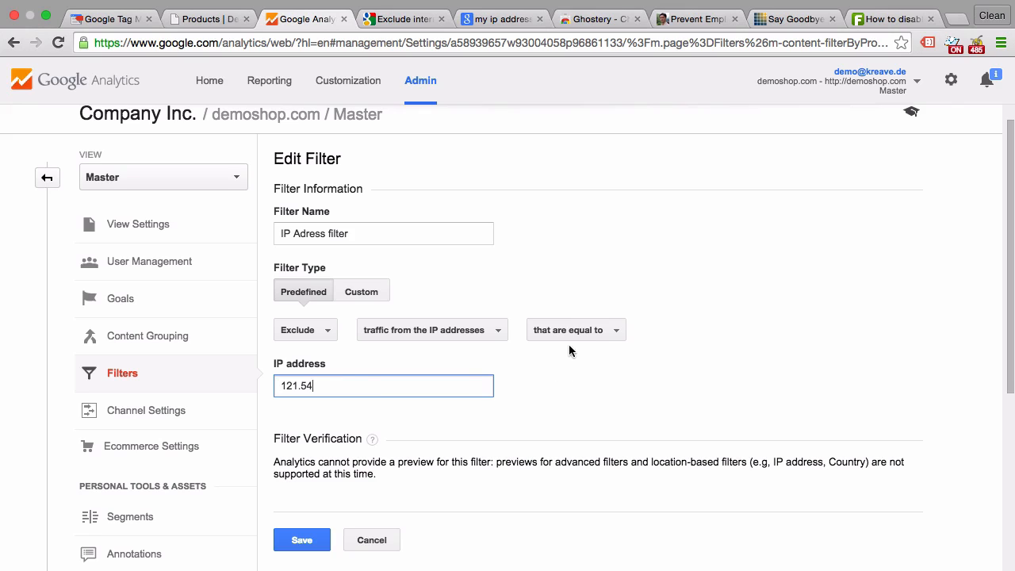
click(576, 328)
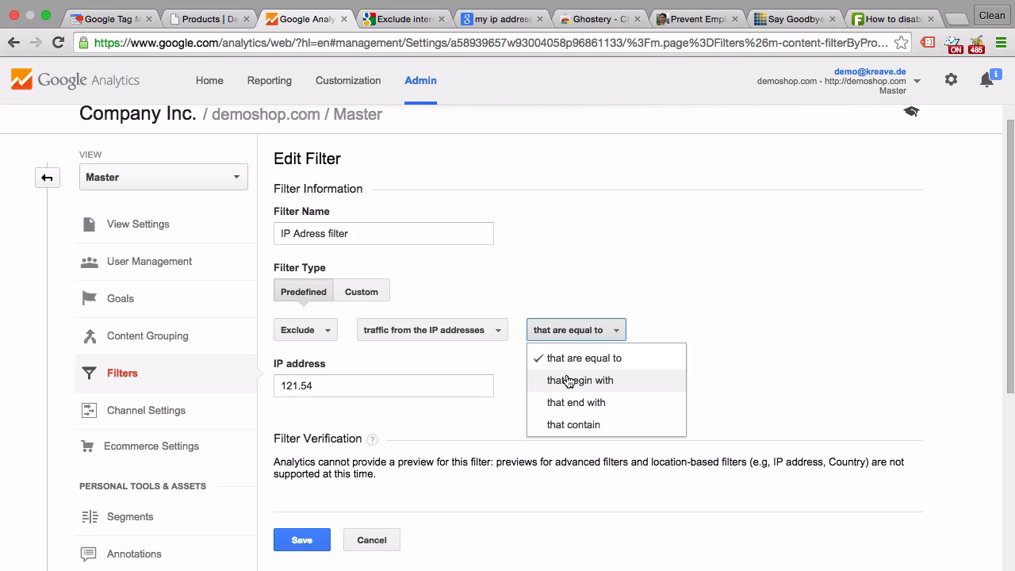
click(580, 380)
text(.44.88)
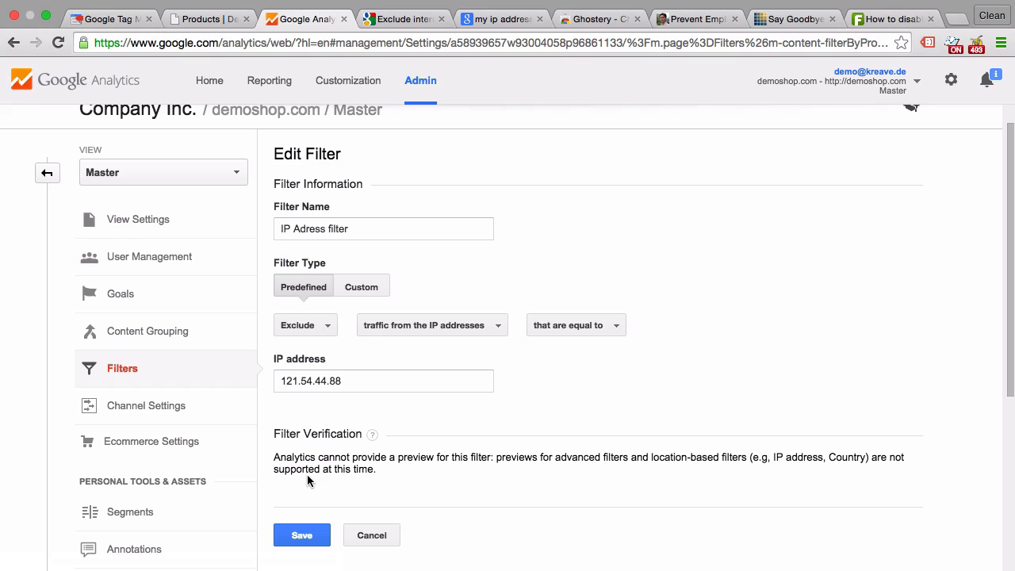
click(384, 380)
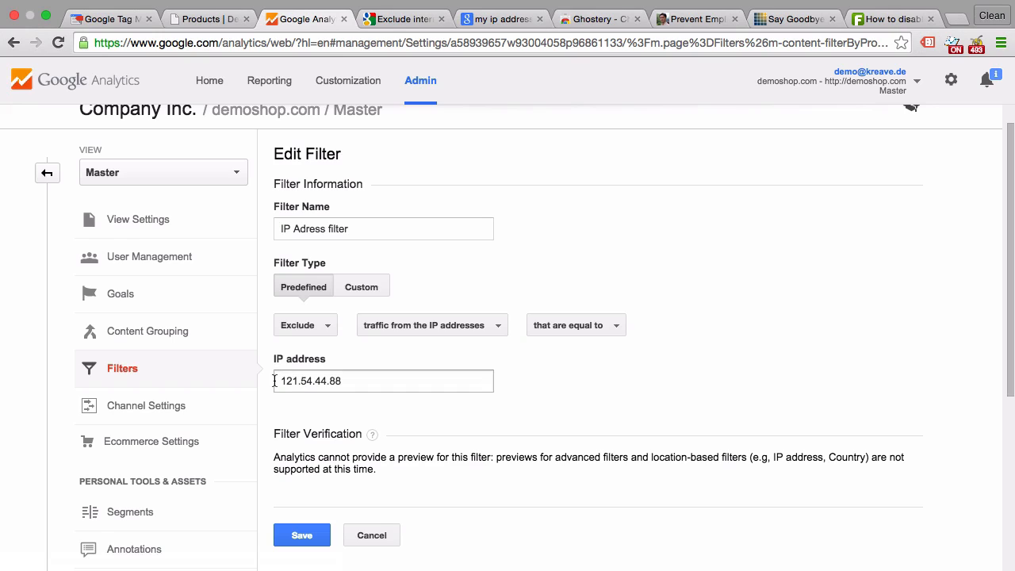
mouse_move(300, 373)
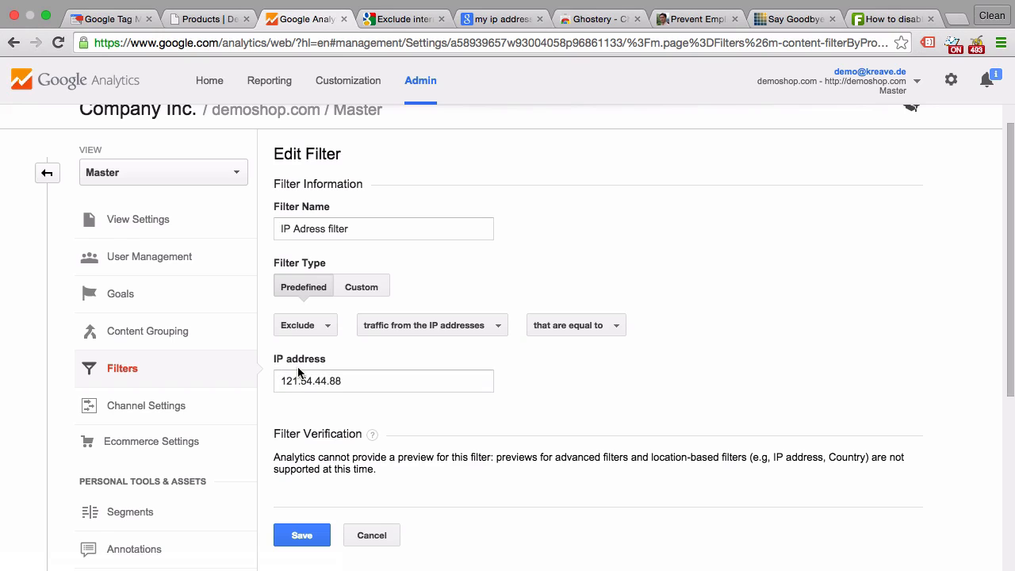
mouse_move(386, 408)
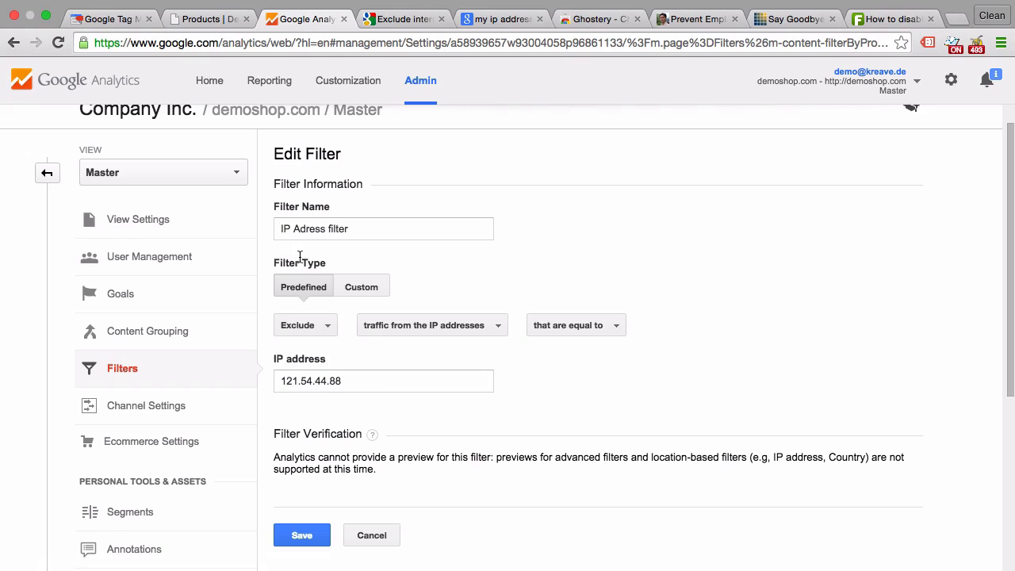
Turn the filter into a custom IP Address exclusion with pattern 121.54.44.88 selected
click(362, 286)
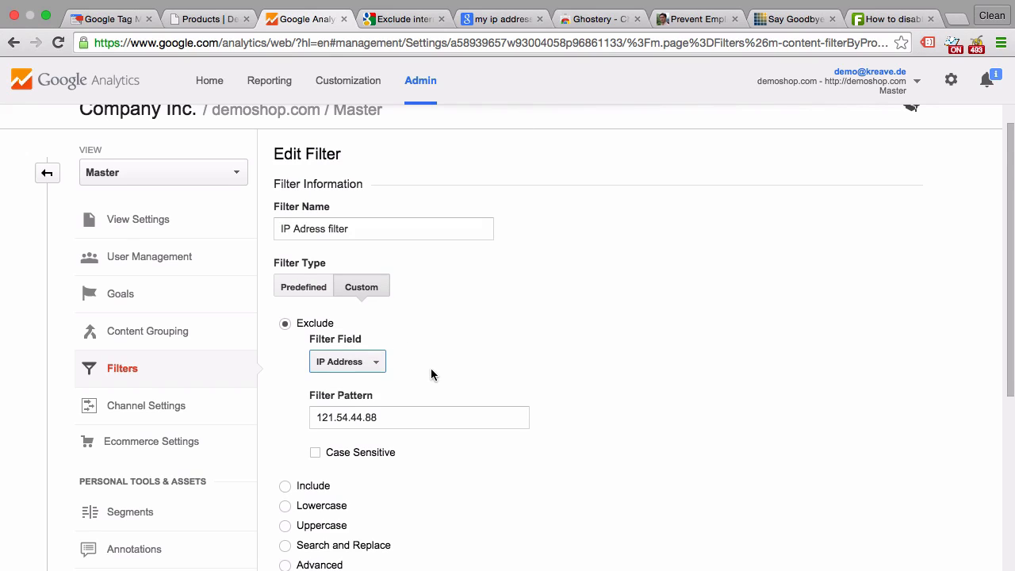
scroll(down, 3)
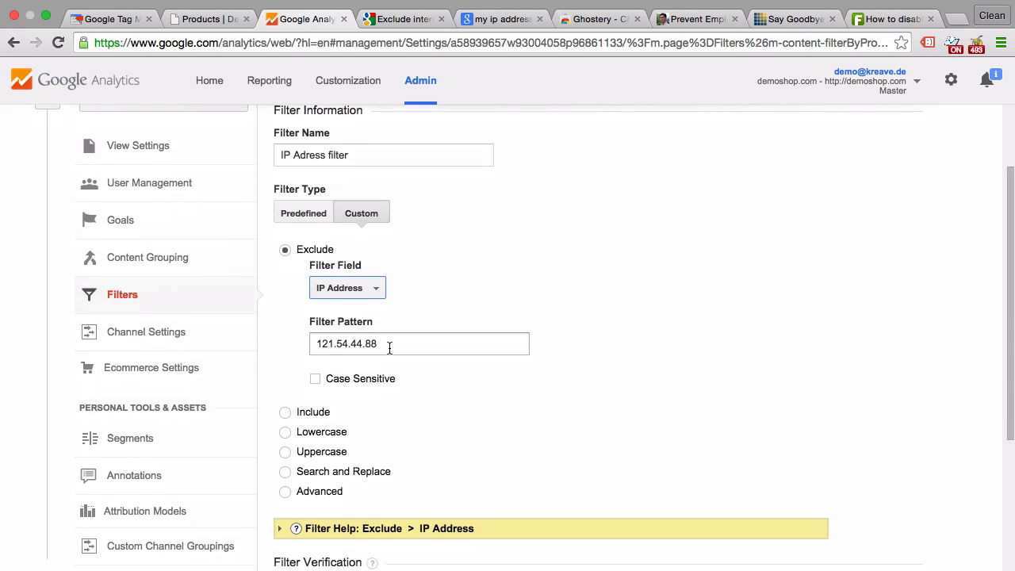
triple_click(345, 343)
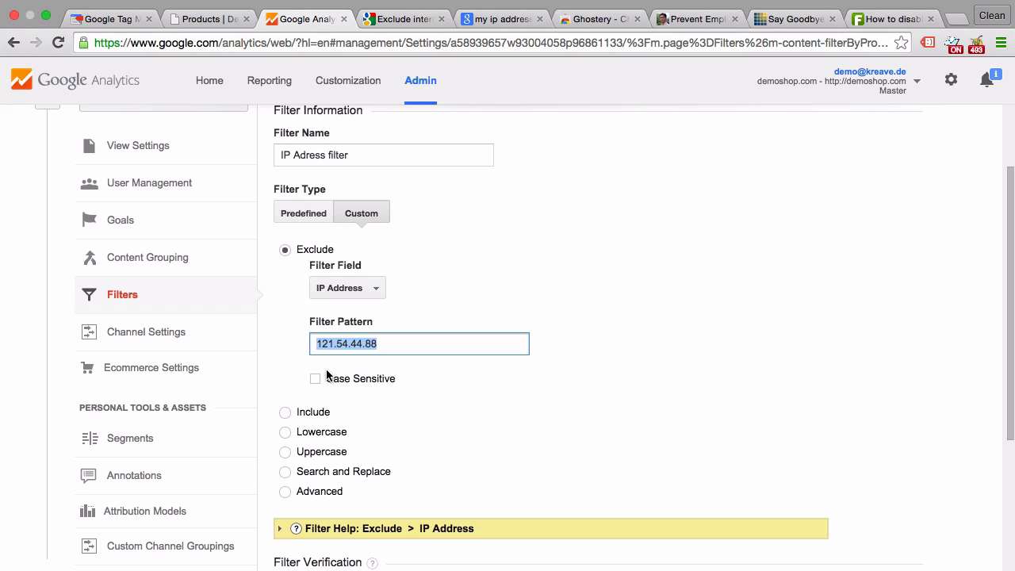
mouse_move(393, 76)
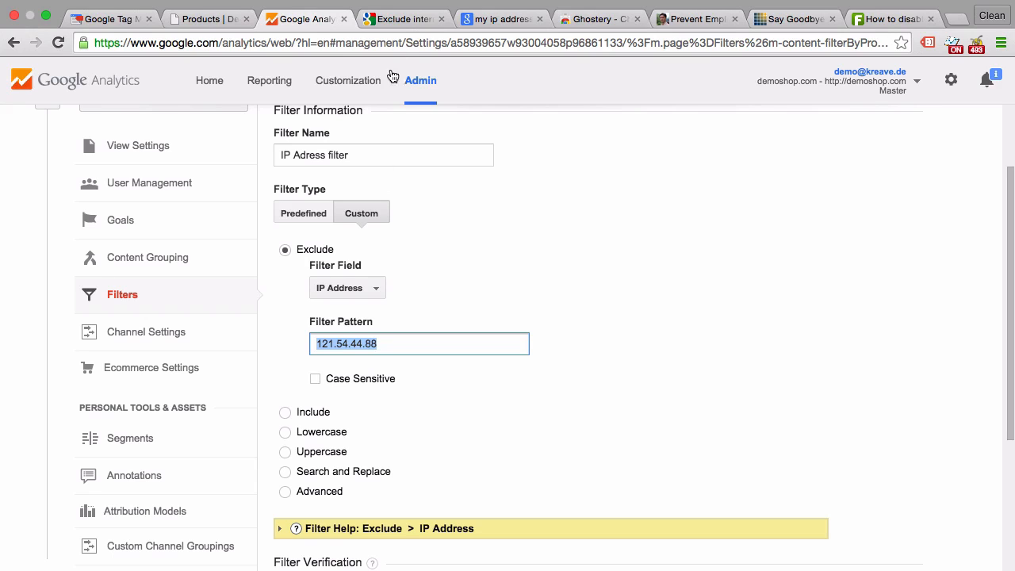
click(405, 19)
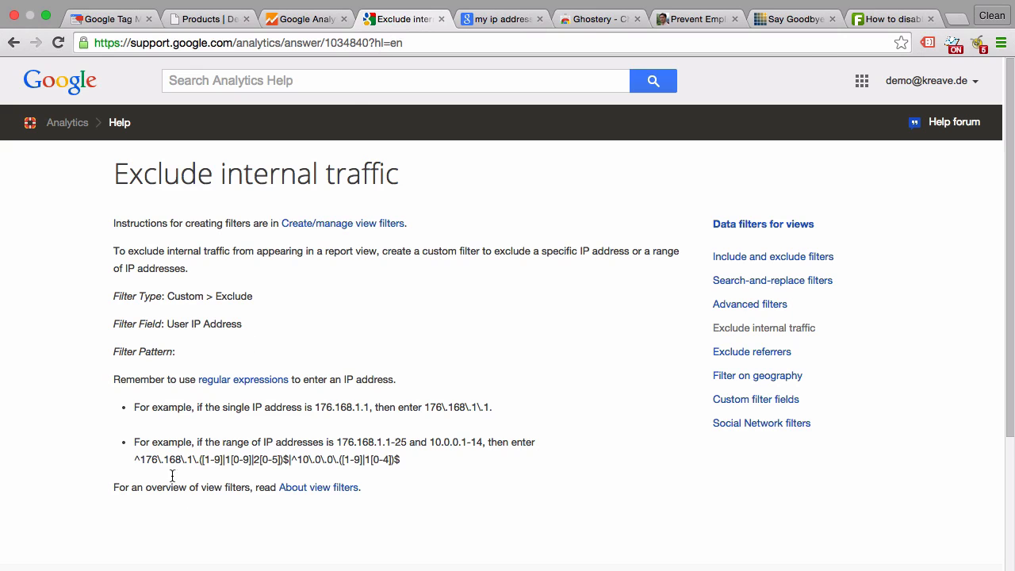
mouse_move(133, 444)
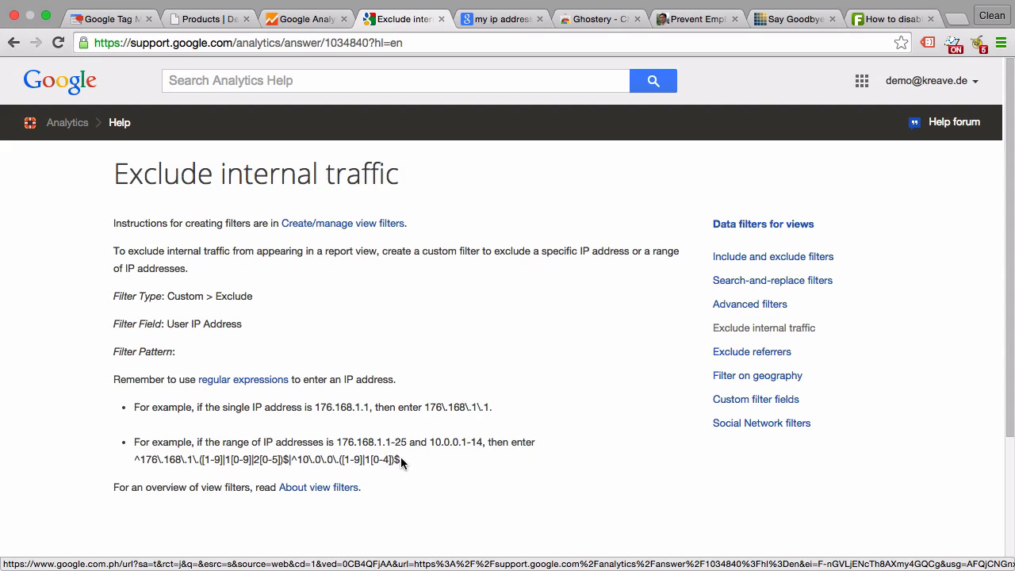
Return from the internal-traffic help article and bring up Ghostery's store page
click(305, 19)
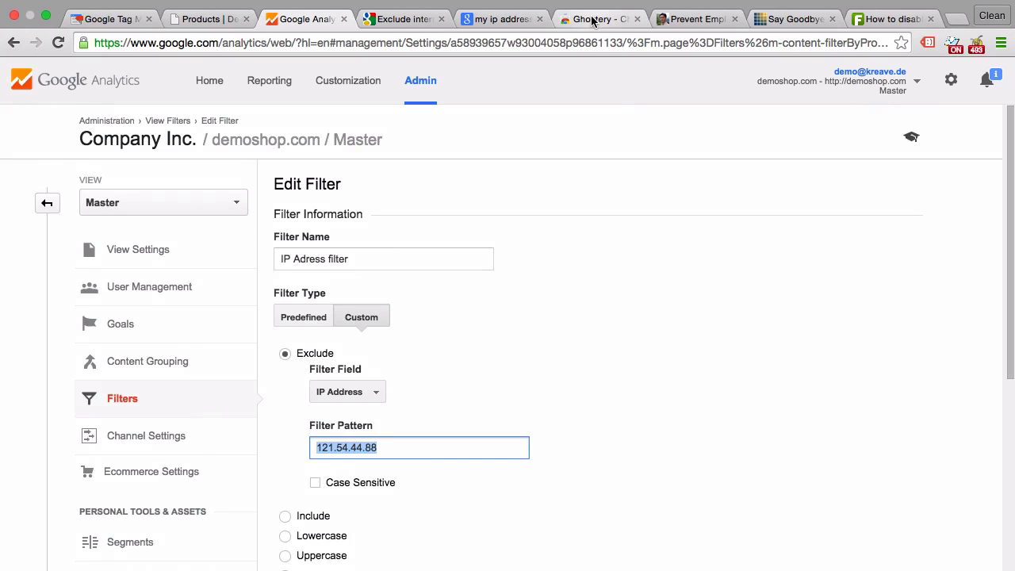
click(599, 19)
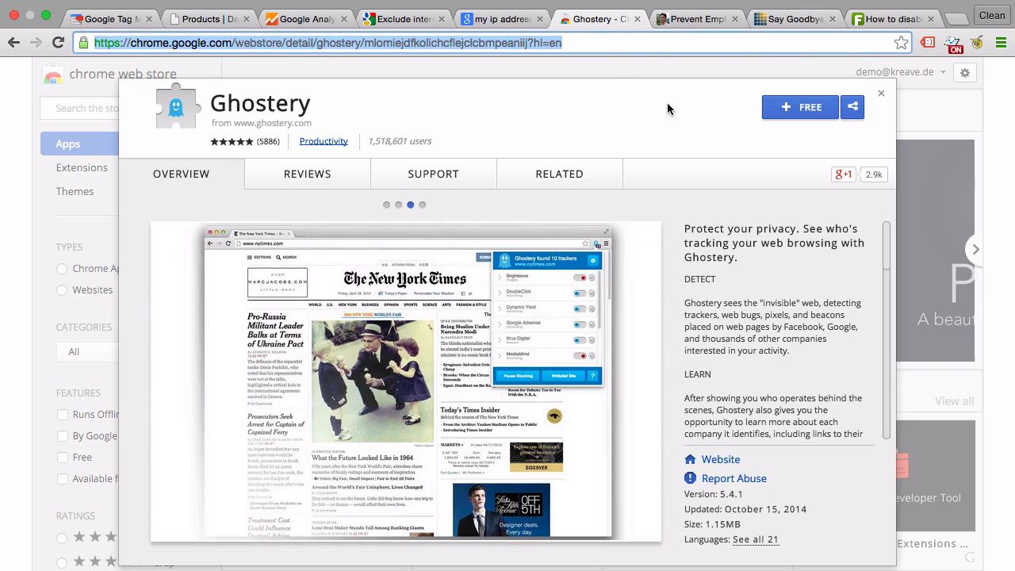
Add the free Ghostery extension to Chrome and confirm the install
click(799, 108)
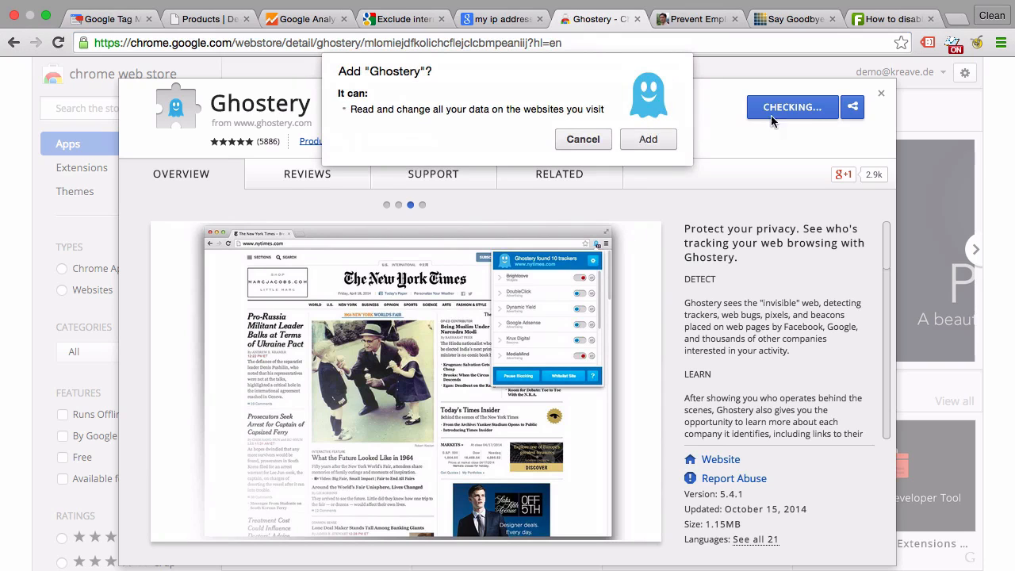
click(647, 139)
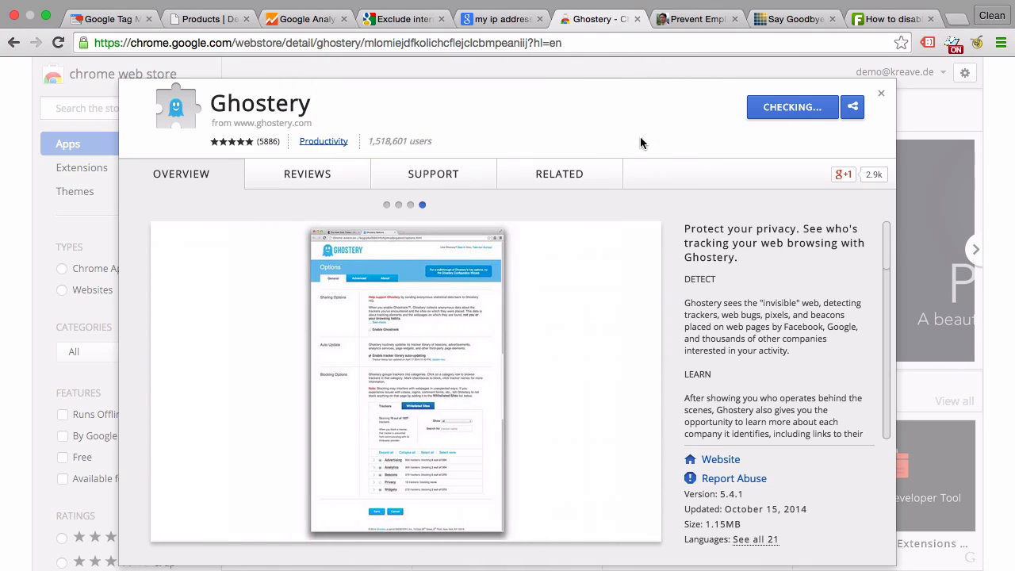
click(792, 108)
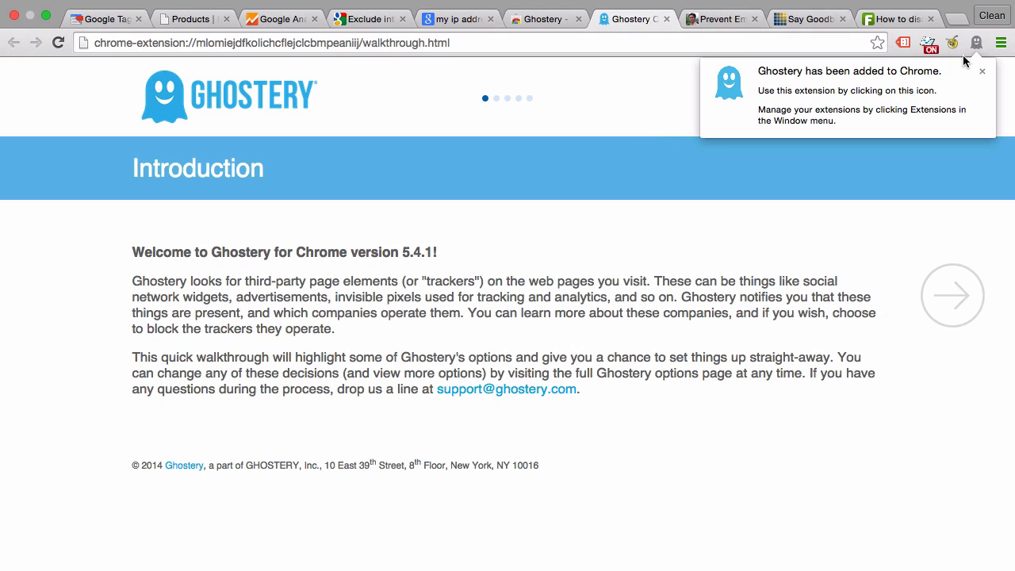
mouse_move(656, 76)
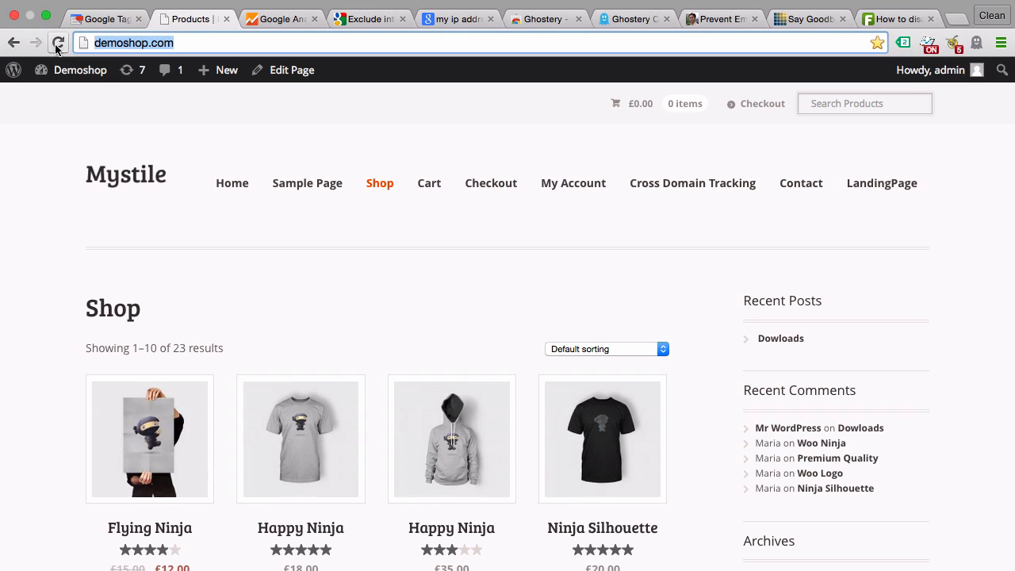
Reload demoshop.com and block its Google Analytics tracker in Ghostery
click(57, 42)
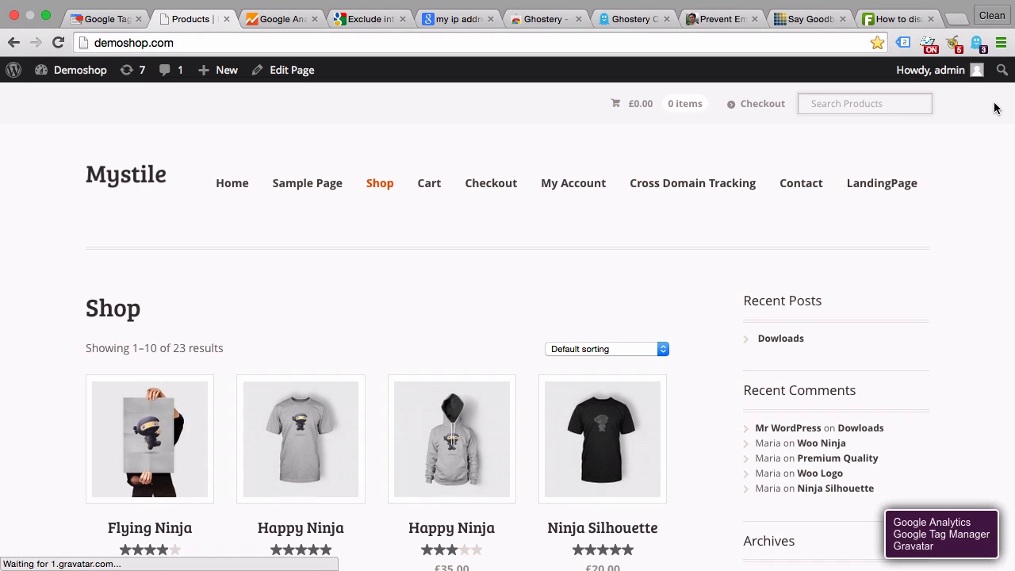
click(977, 41)
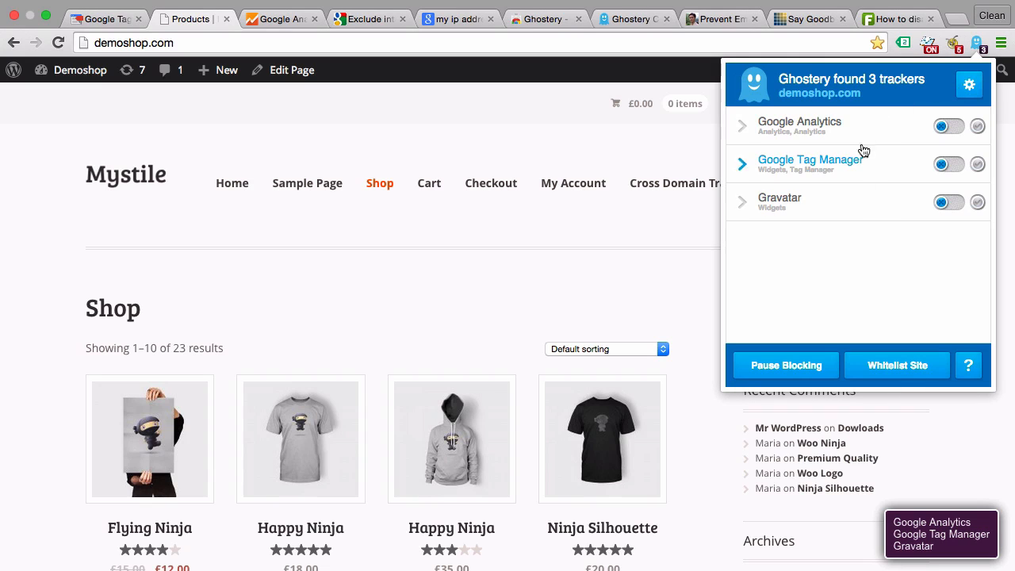
mouse_move(853, 206)
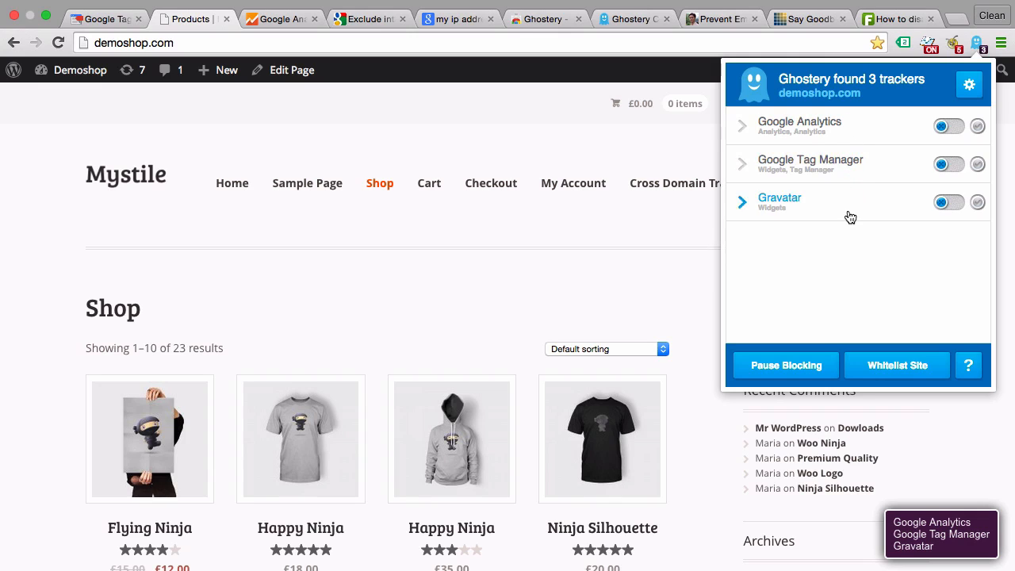
mouse_move(845, 232)
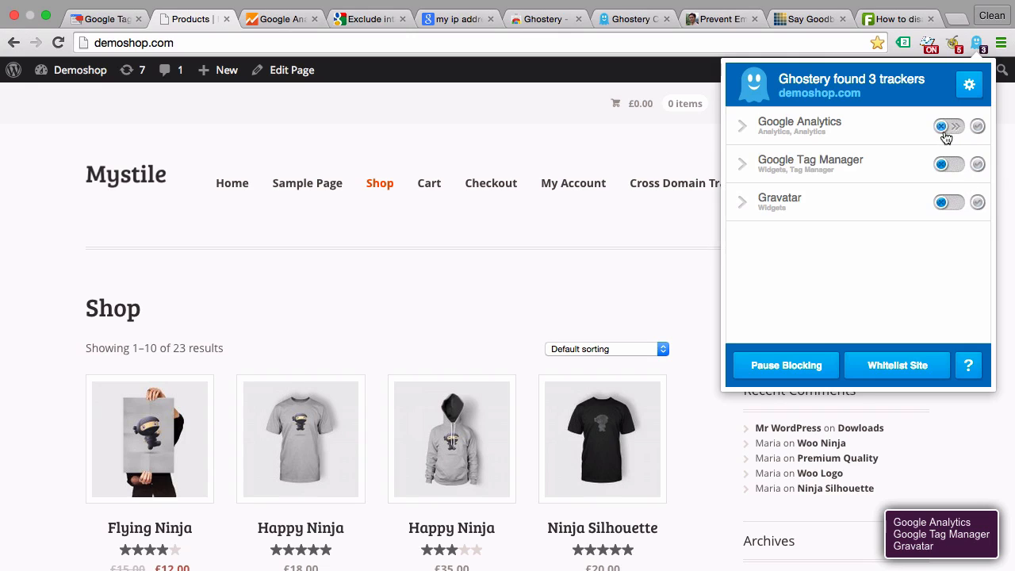
click(949, 126)
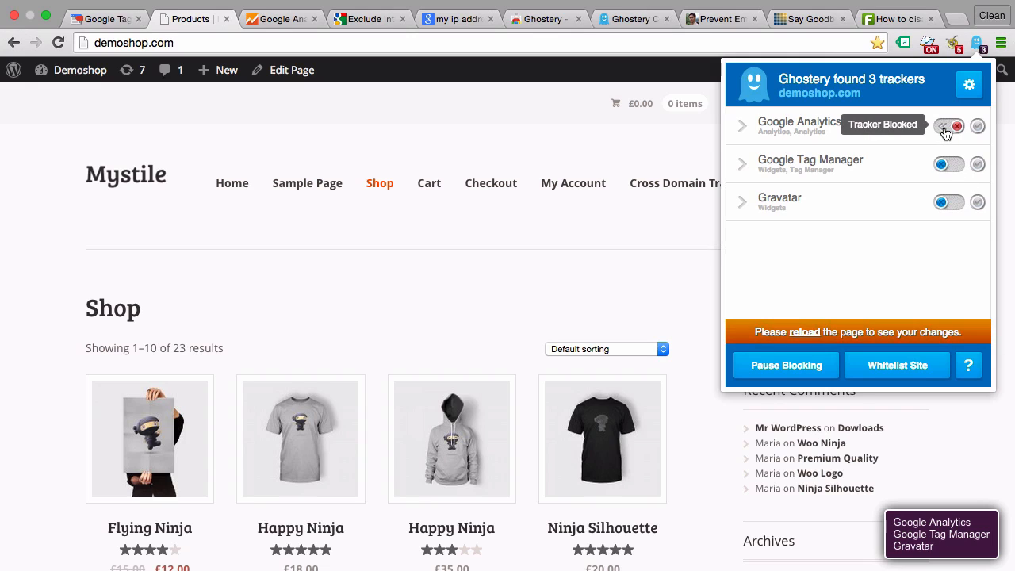
click(948, 126)
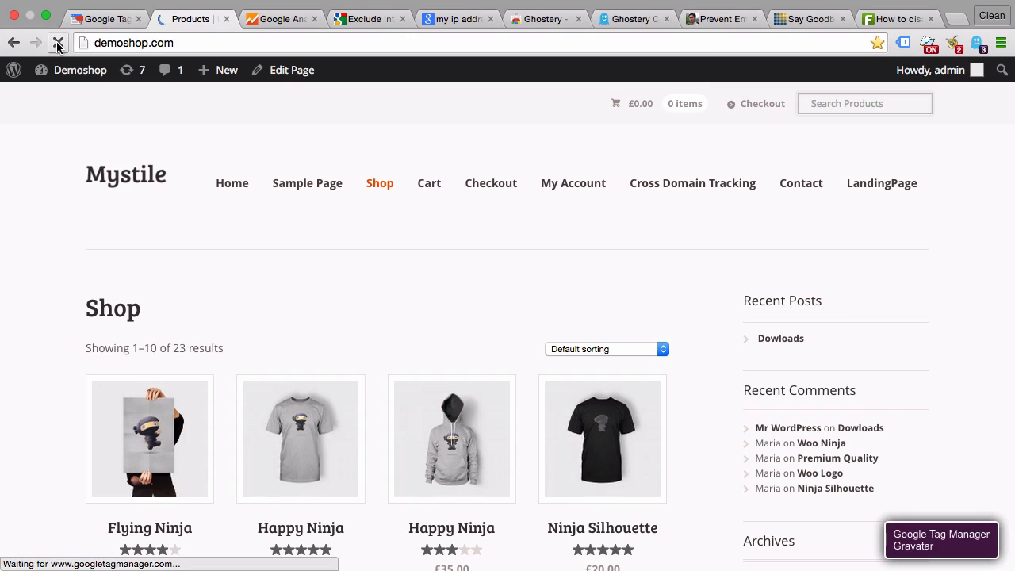
Confirm the tracker is blocked, then return to Google Analytics
click(929, 69)
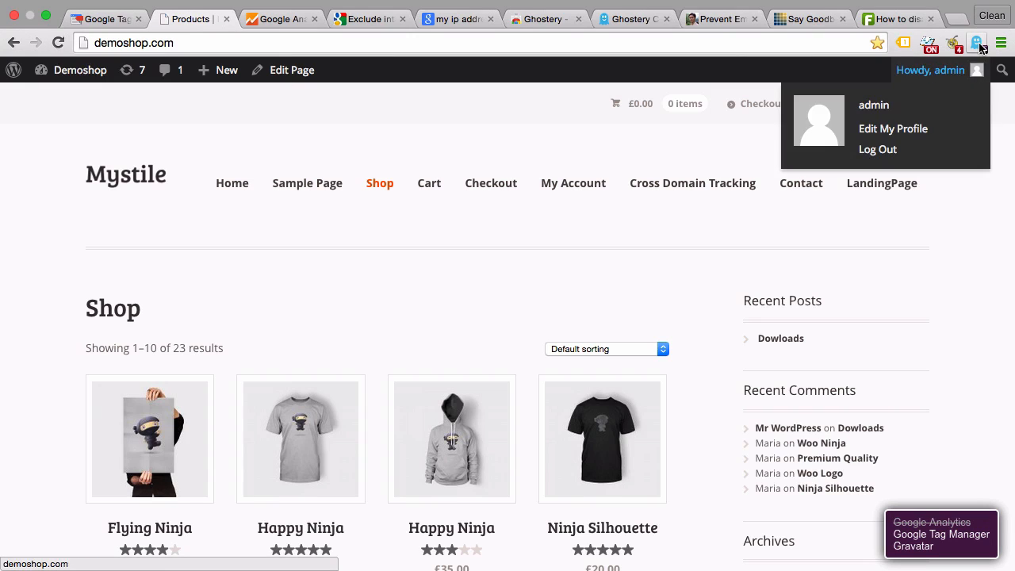
click(977, 43)
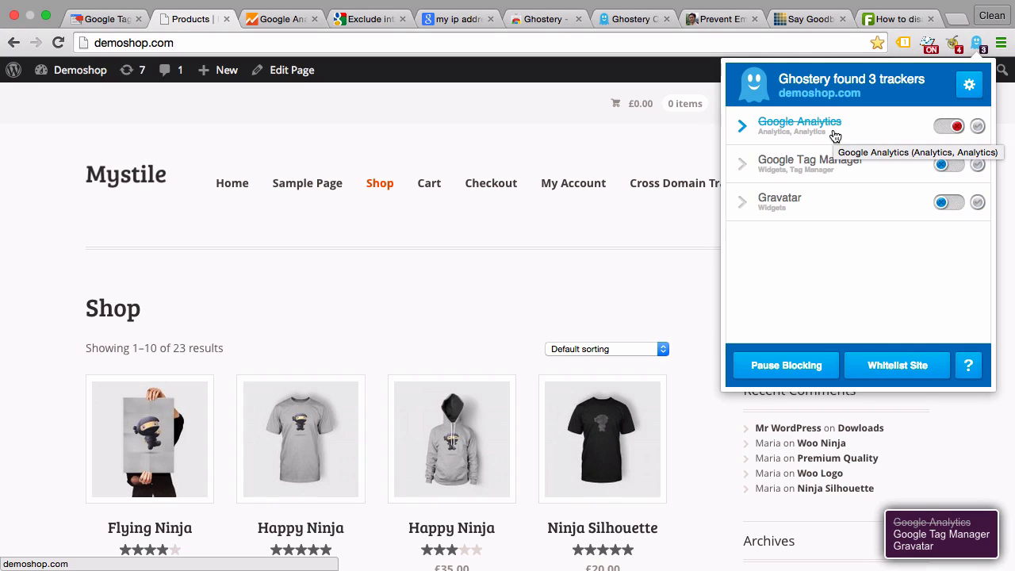
click(283, 19)
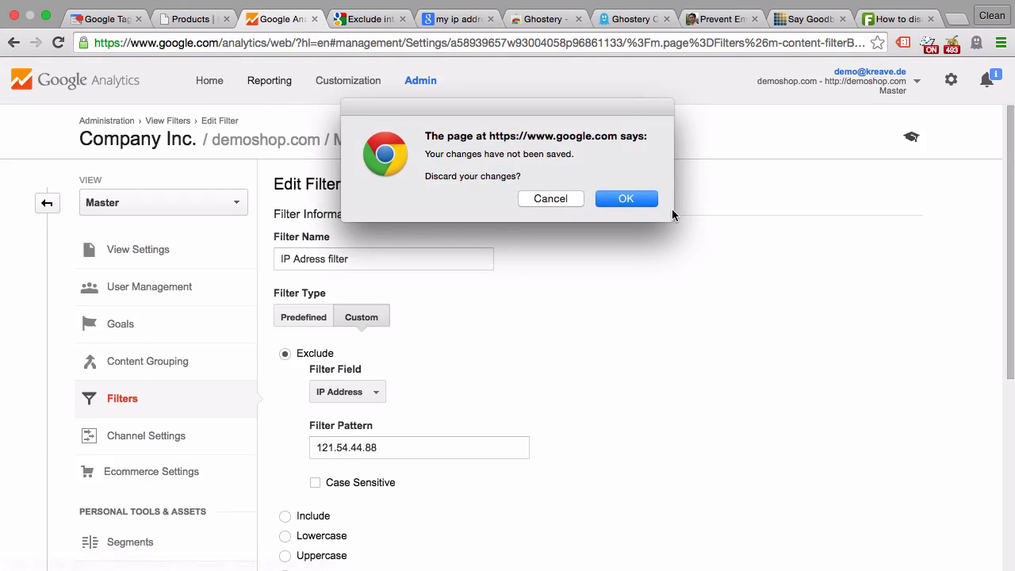
Discard the unsaved filter changes and go back to the demoshop page
click(625, 199)
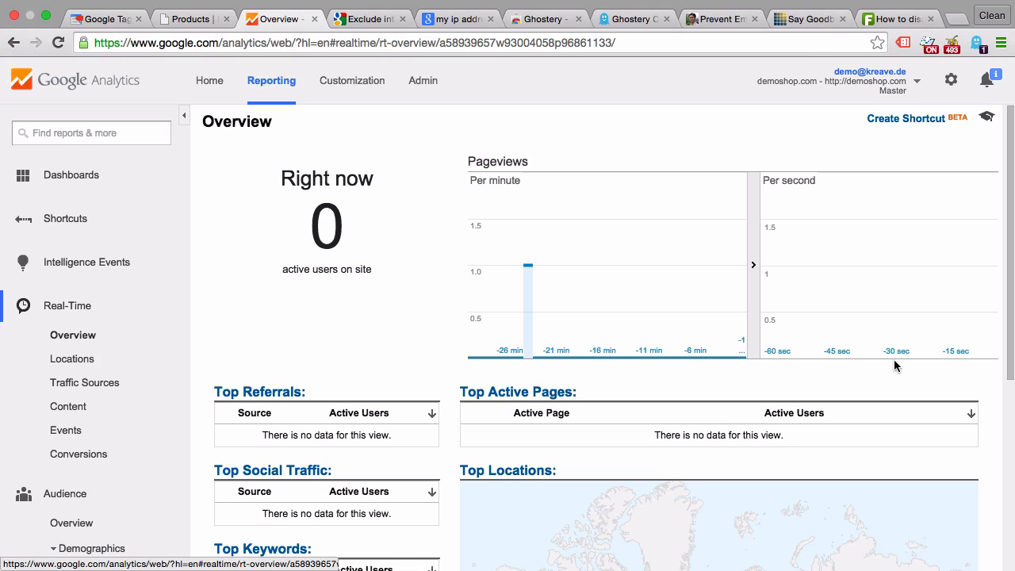
mouse_move(590, 120)
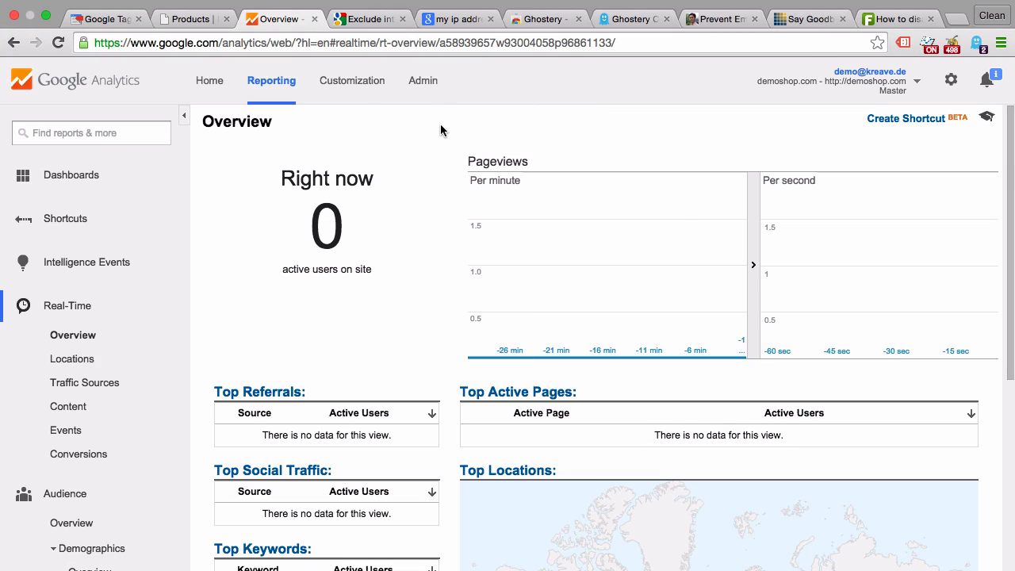
click(191, 19)
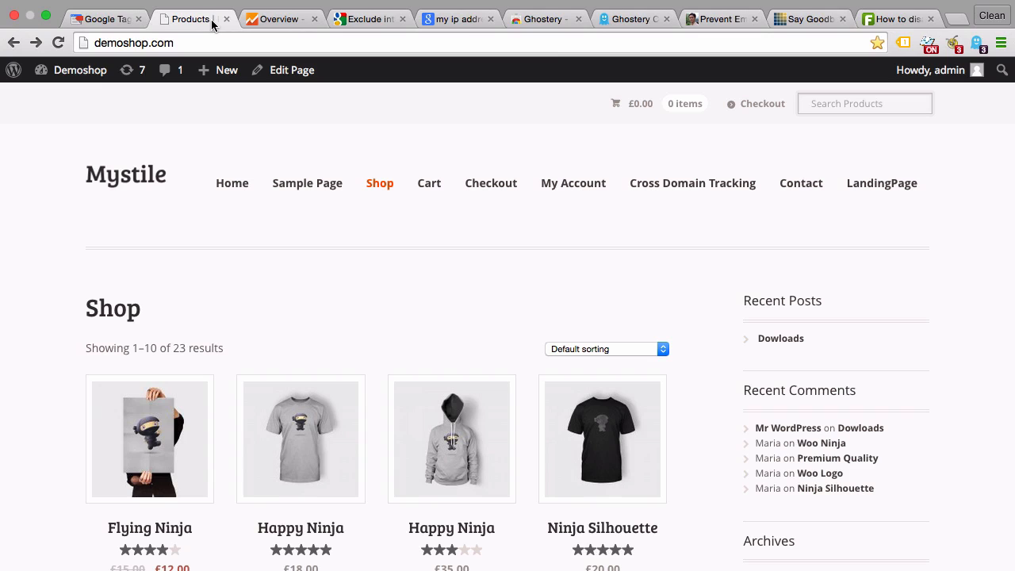
Visit gtmtraining.com, then bring up the article on disabling Google Analytics
text(gtmtraining.com)
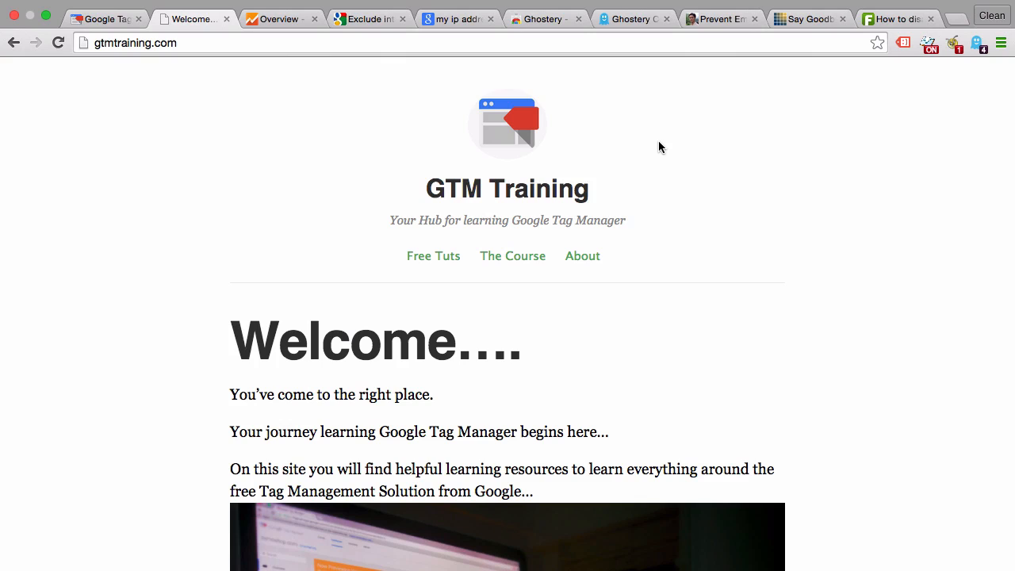
mouse_move(738, 106)
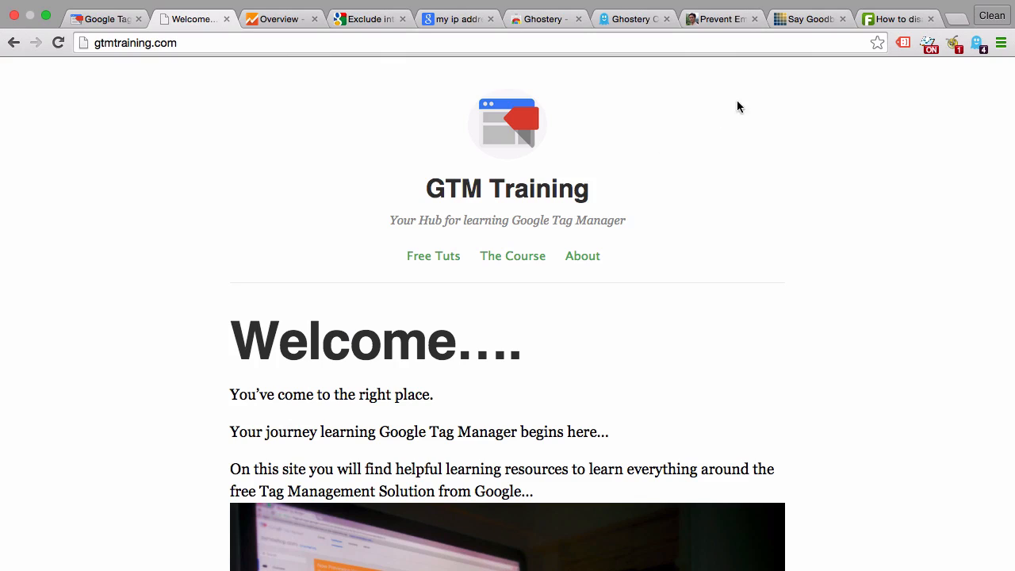
click(896, 19)
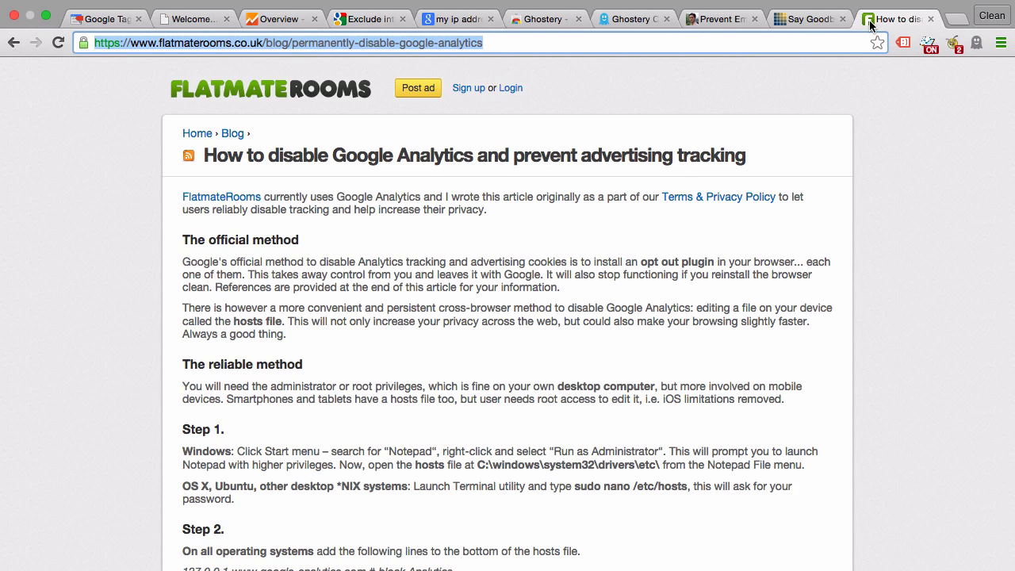
Scroll down the flatmaterooms article to the hosts-file blocking steps
scroll(down, 3)
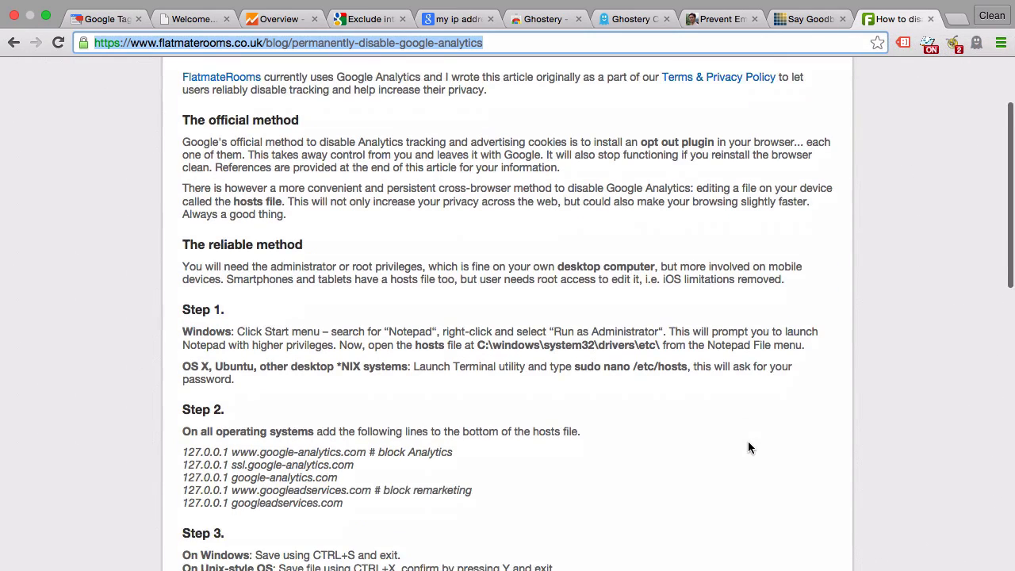
scroll(down, 3)
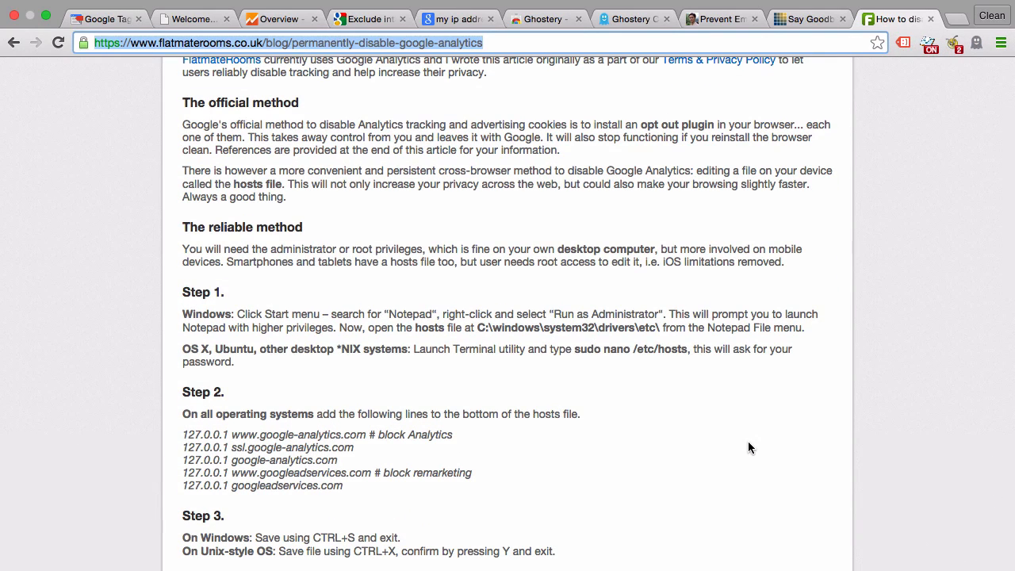
scroll(down, 3)
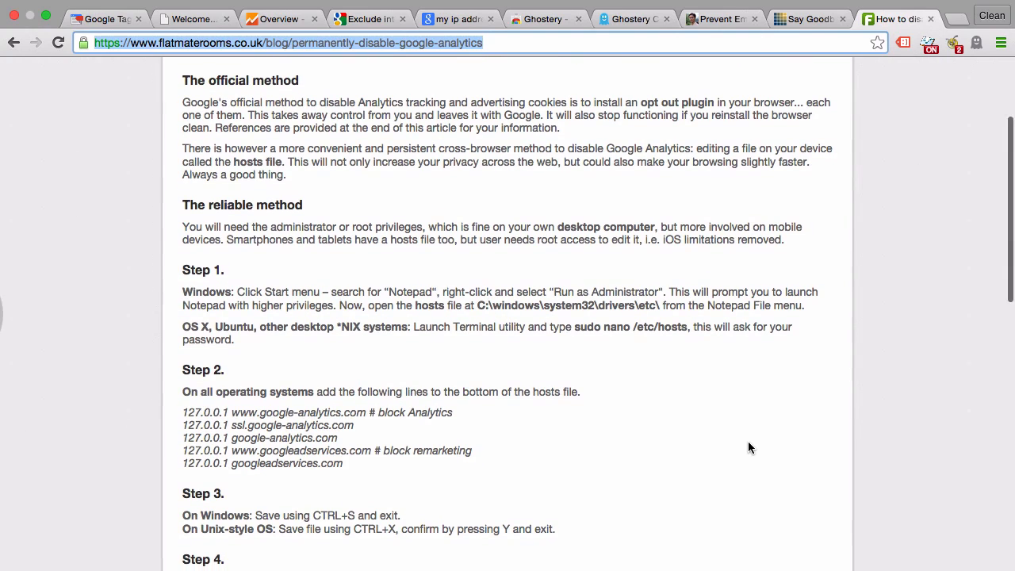
scroll(down, 3)
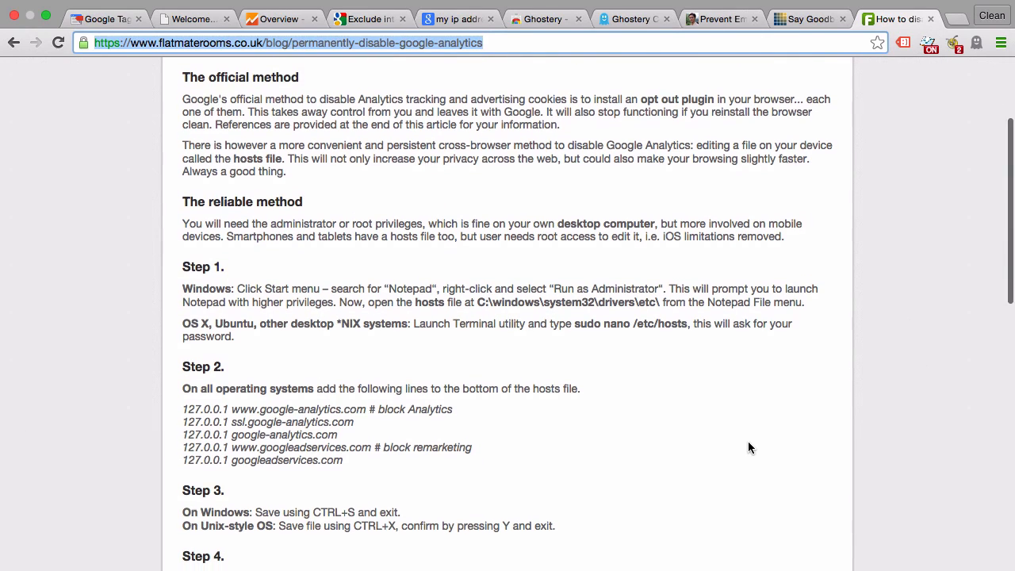
scroll(down, 3)
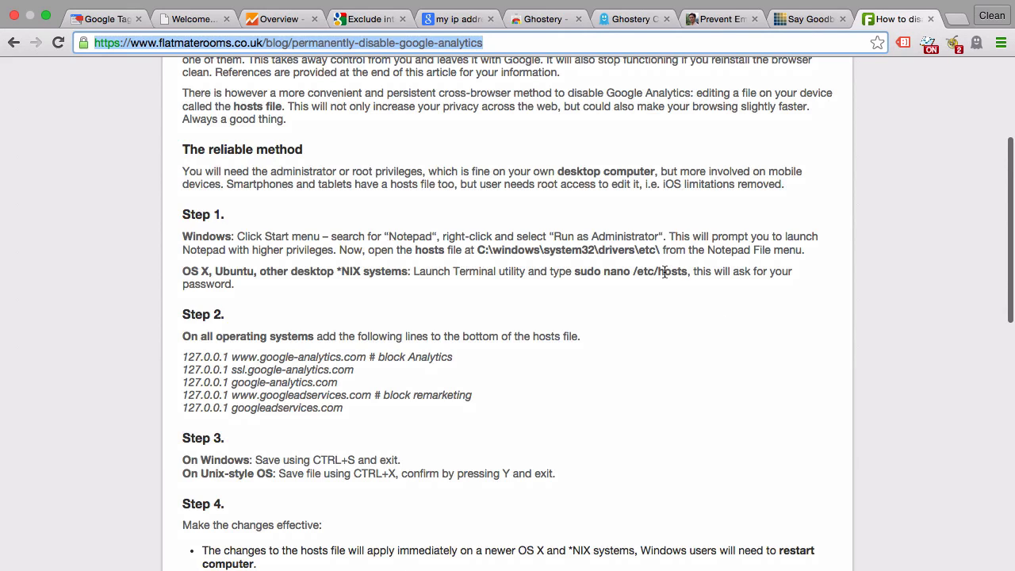
Highlight the /etc/hosts path and the lines to add to the hosts file
double_click(643, 271)
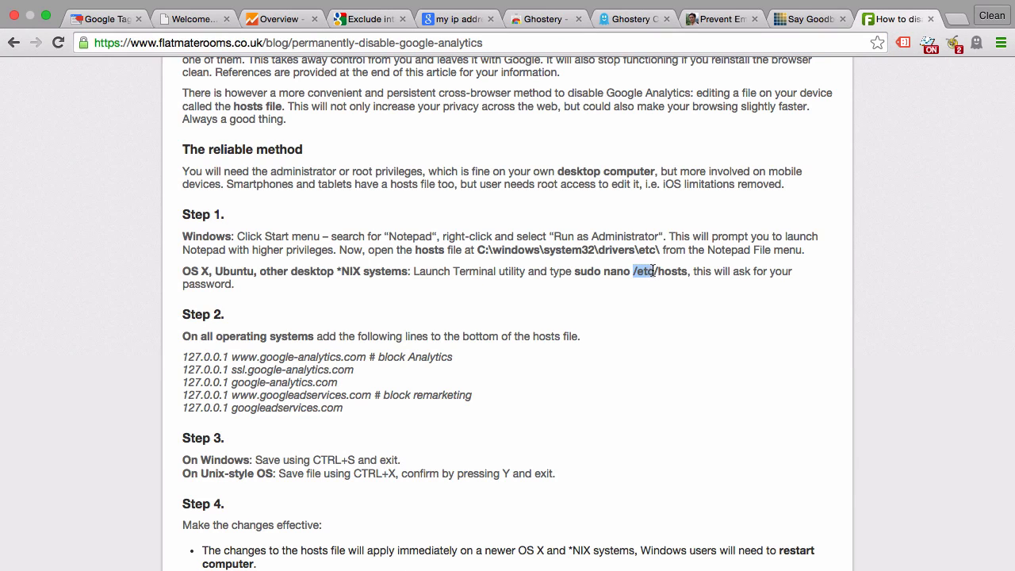
drag(632, 271, 685, 272)
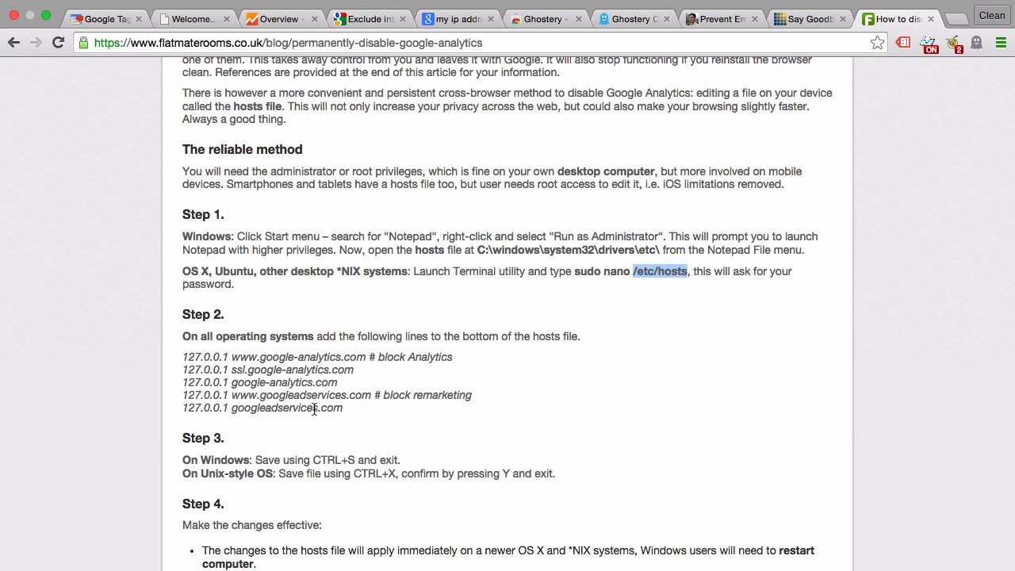
drag(238, 381, 344, 408)
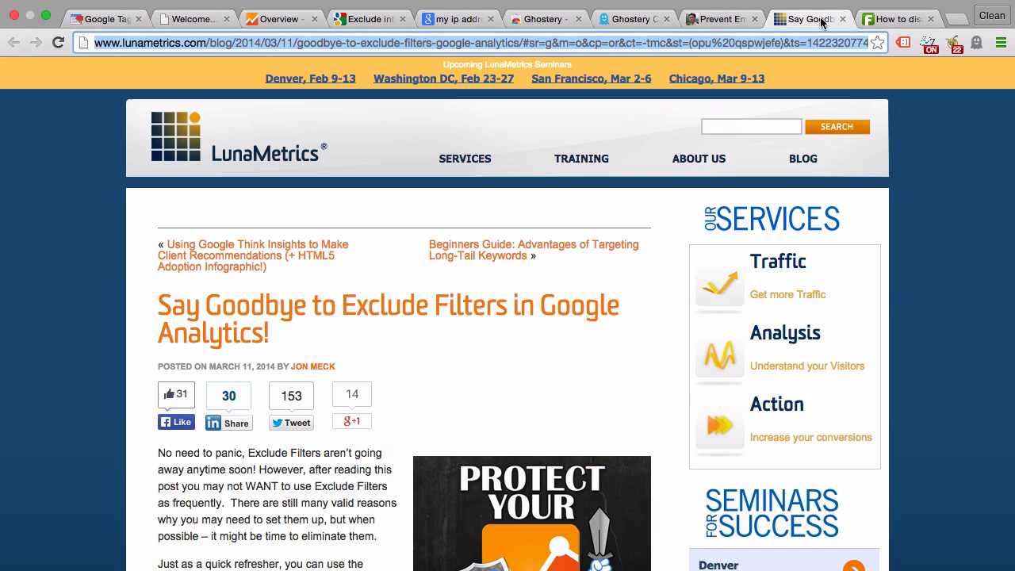
mouse_move(631, 349)
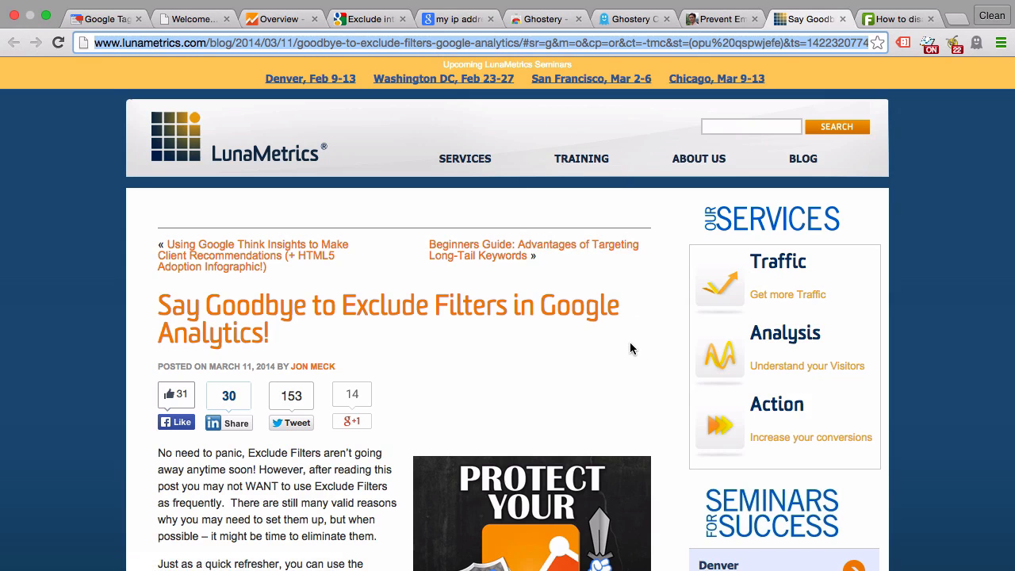
Read through the LunaMetrics Tag Manager blocking article, then show the preventing-employee-visits post
scroll(down, 3)
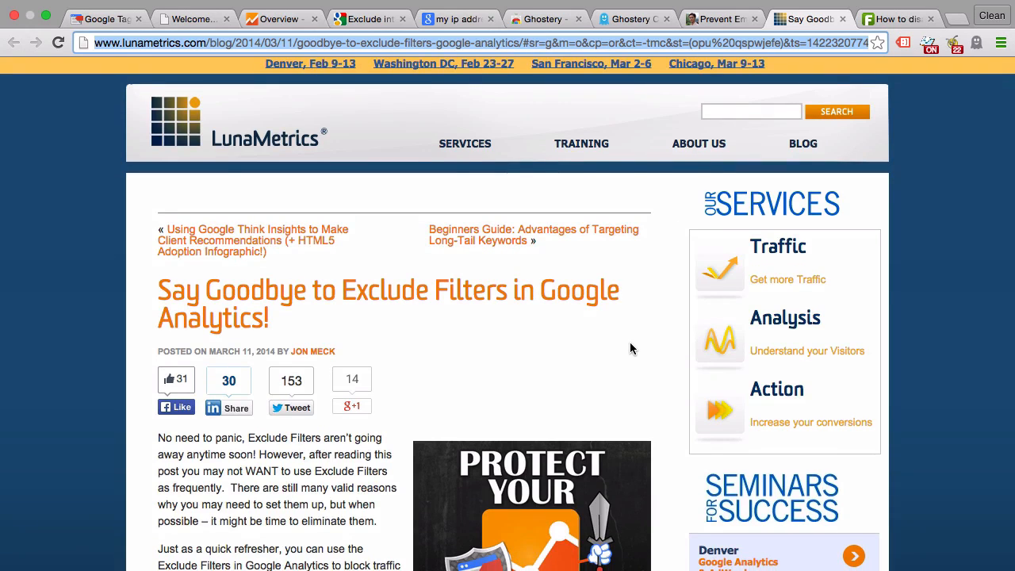
scroll(down, 3)
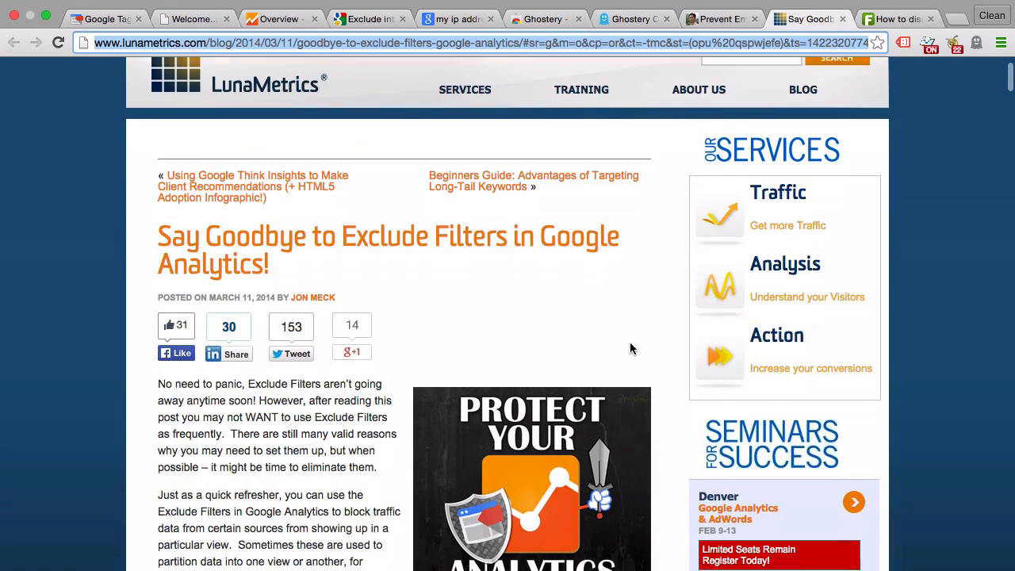
scroll(down, 3)
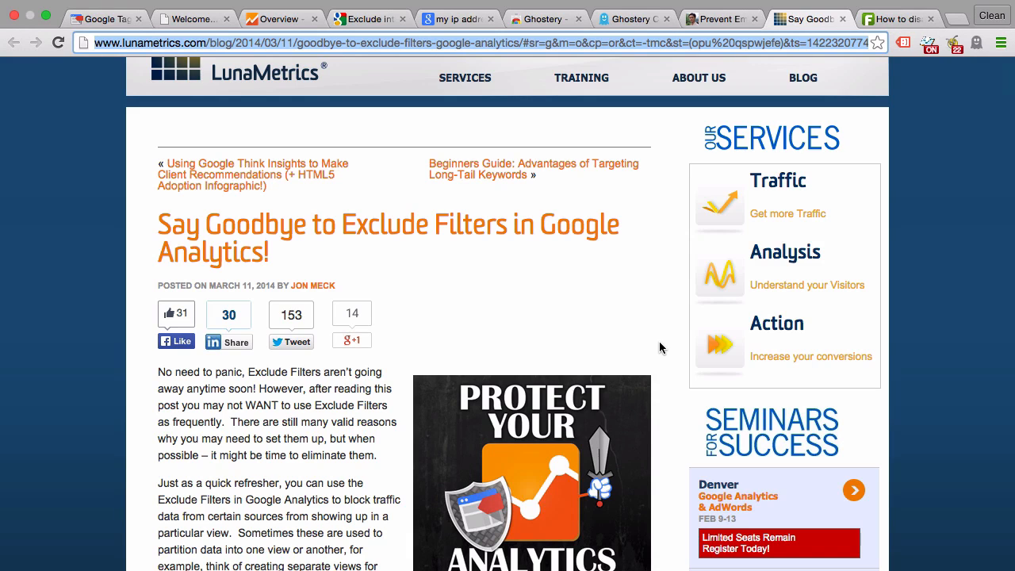
scroll(down, 3)
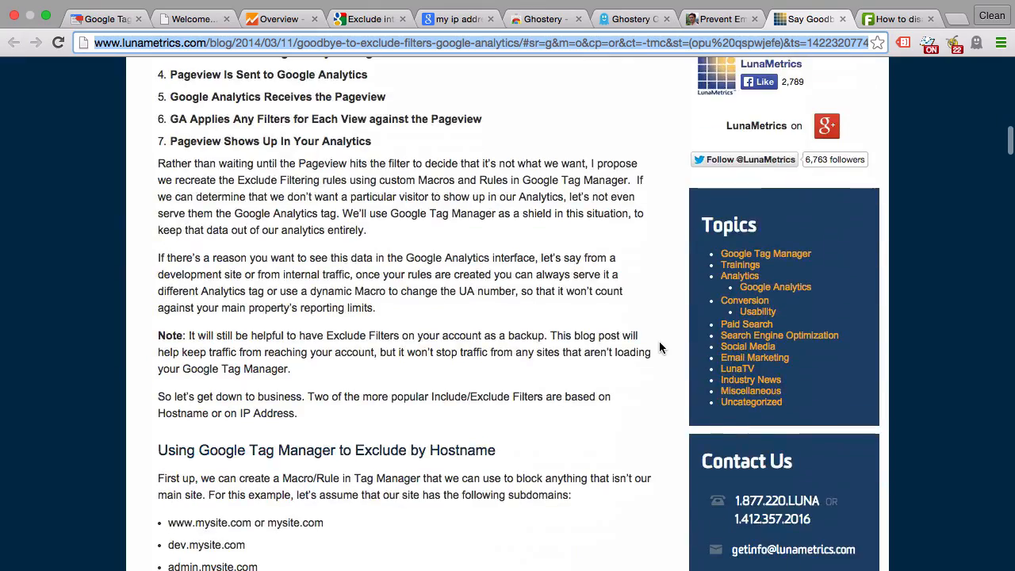
scroll(down, 3)
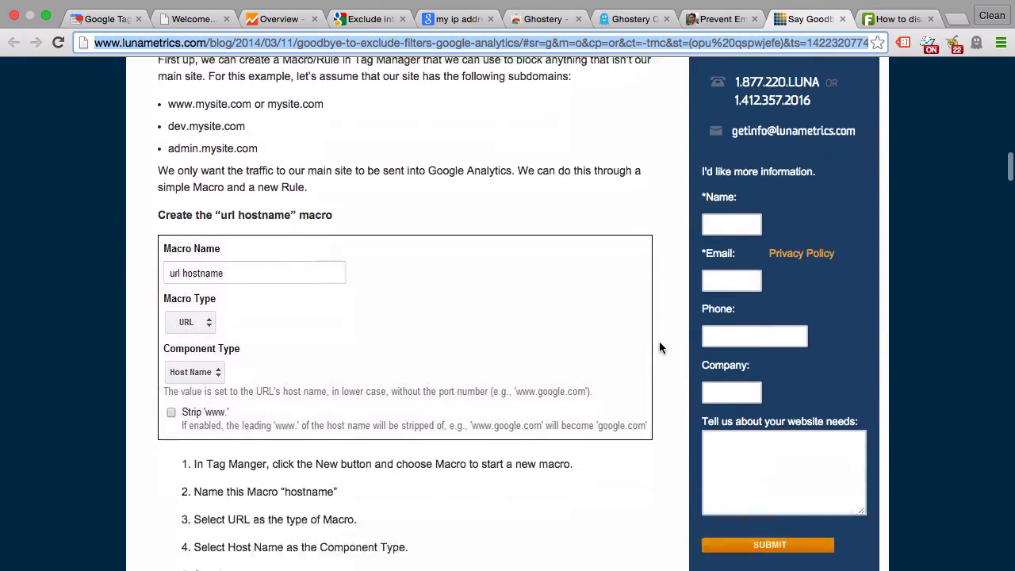
scroll(down, 3)
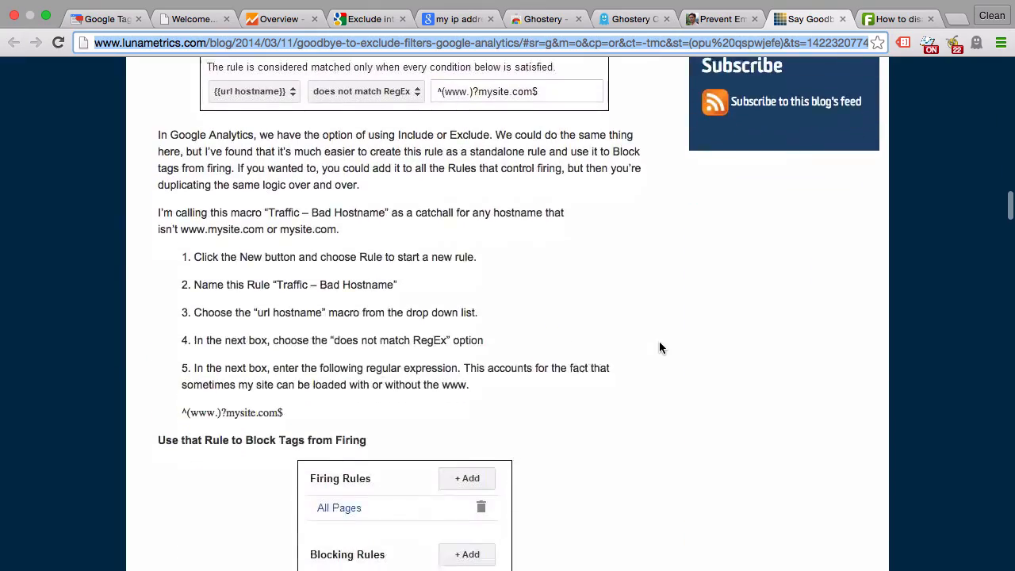
scroll(down, 3)
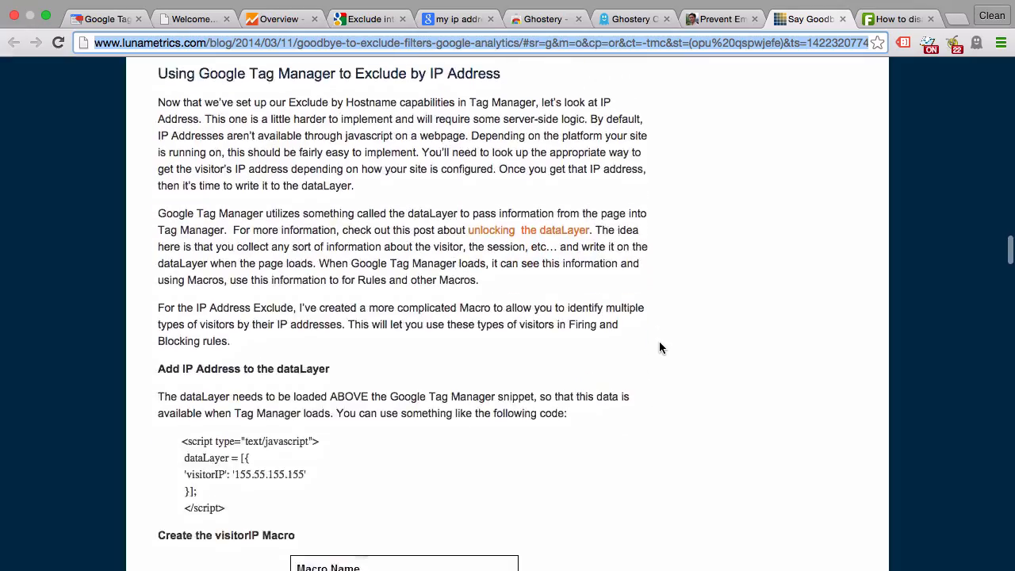
scroll(down, 3)
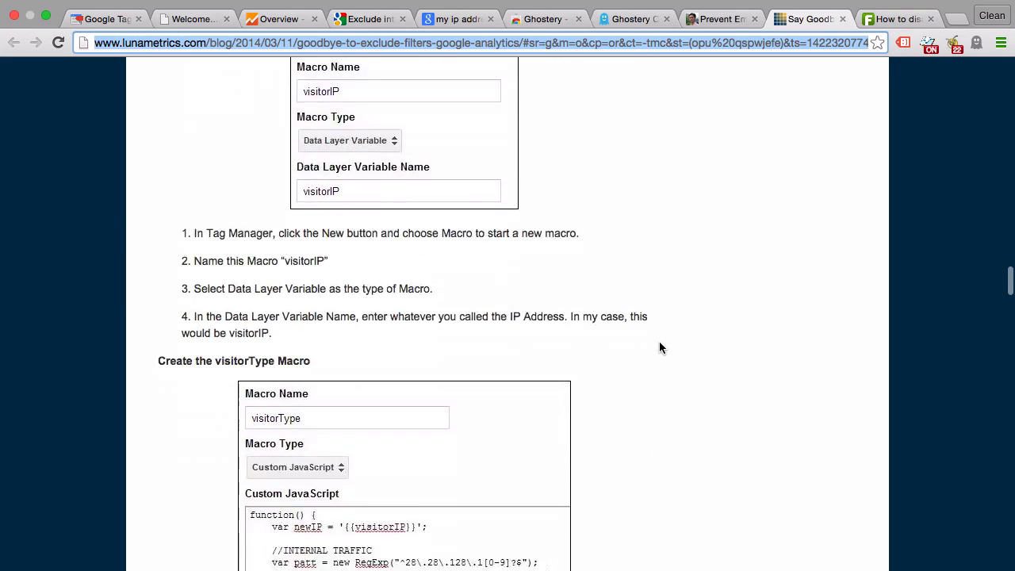
scroll(down, 3)
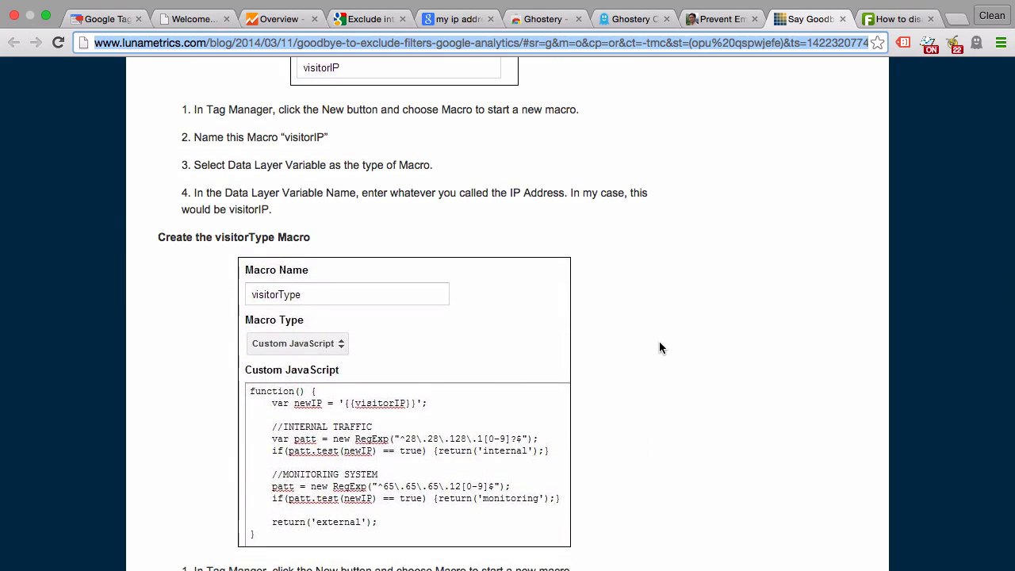
scroll(down, 3)
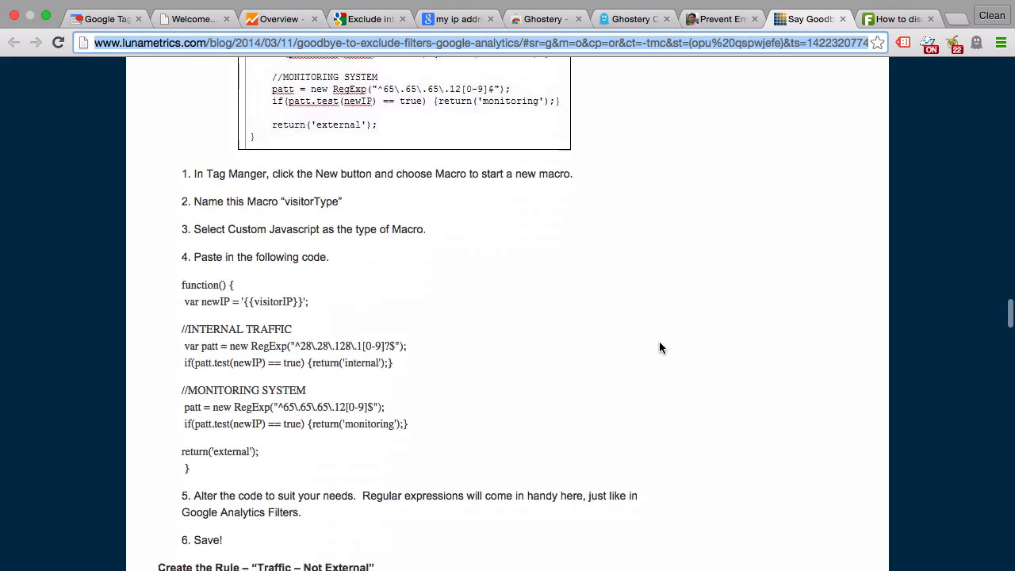
scroll(down, 3)
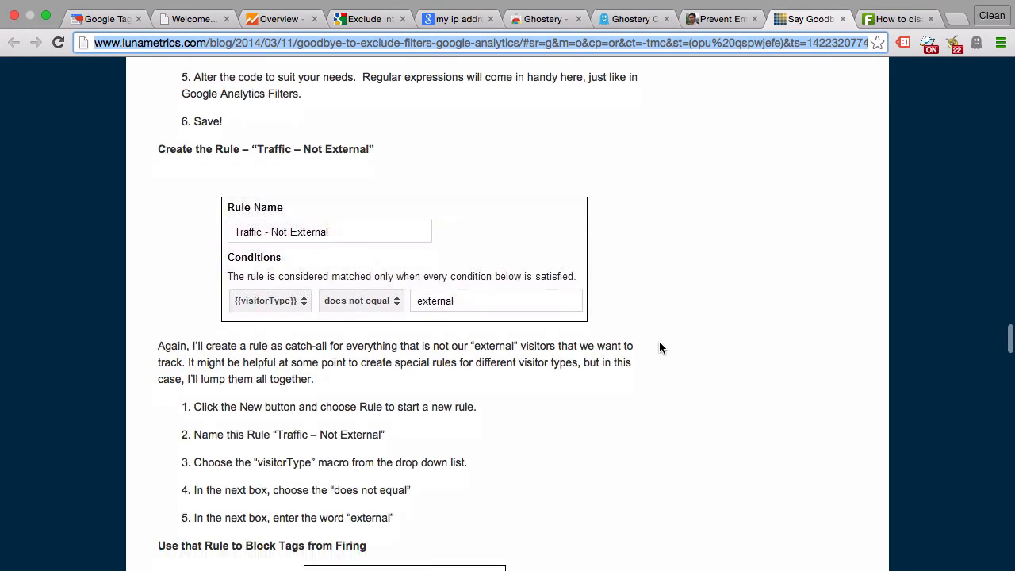
scroll(down, 3)
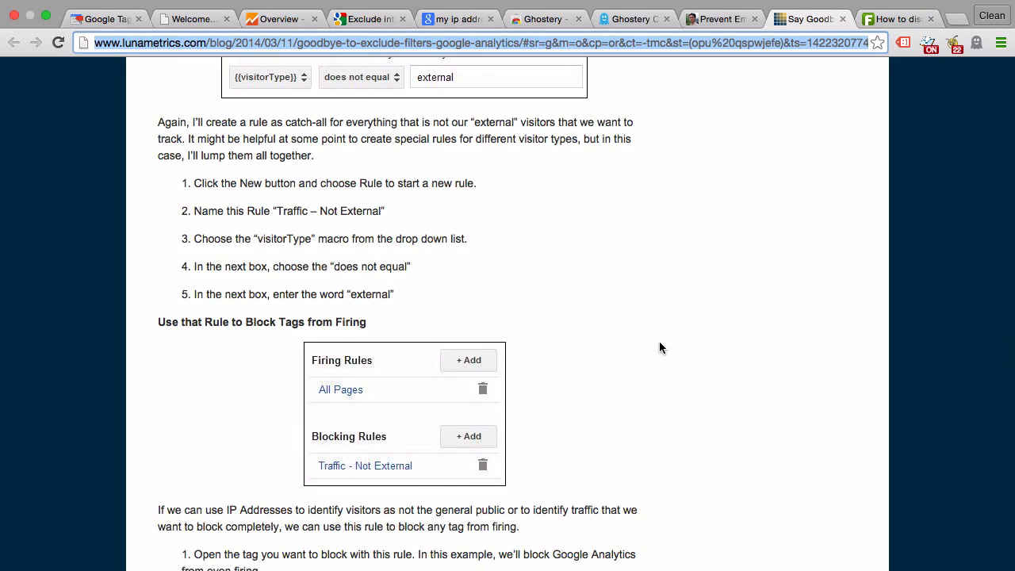
click(722, 19)
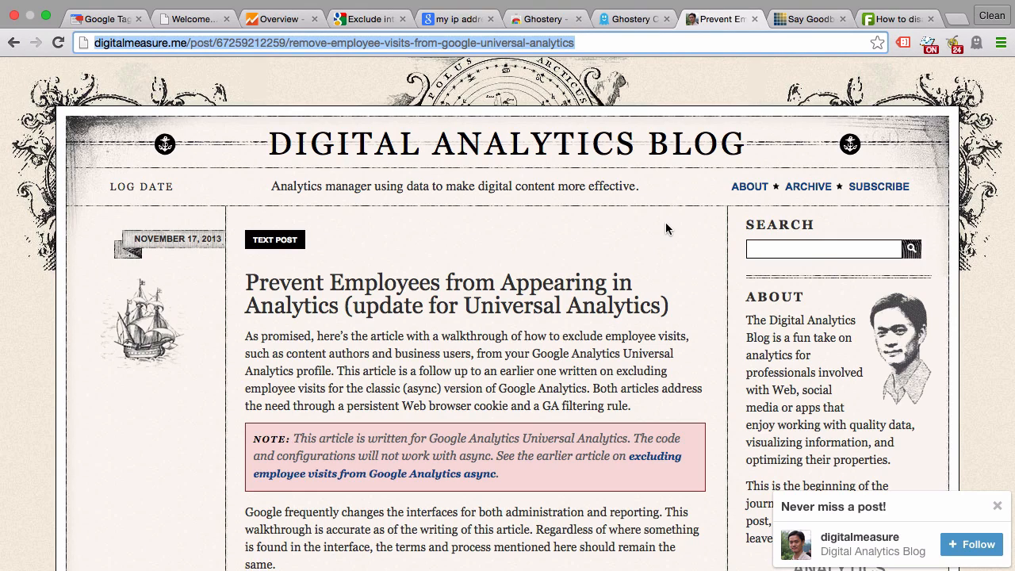
Review the Add Custom Dimension steps, then return to the GTM Training welcome page
scroll(down, 3)
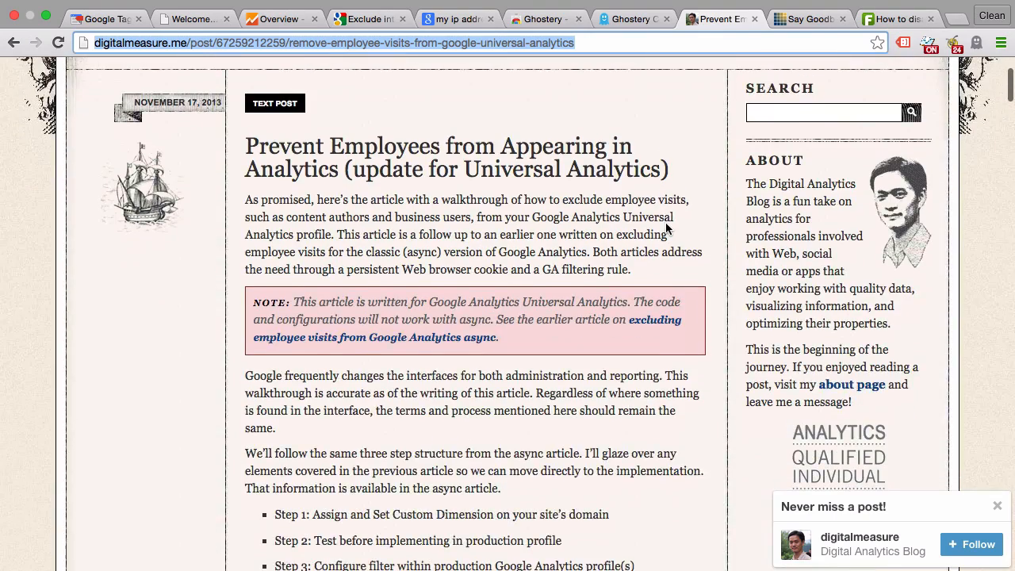
scroll(down, 3)
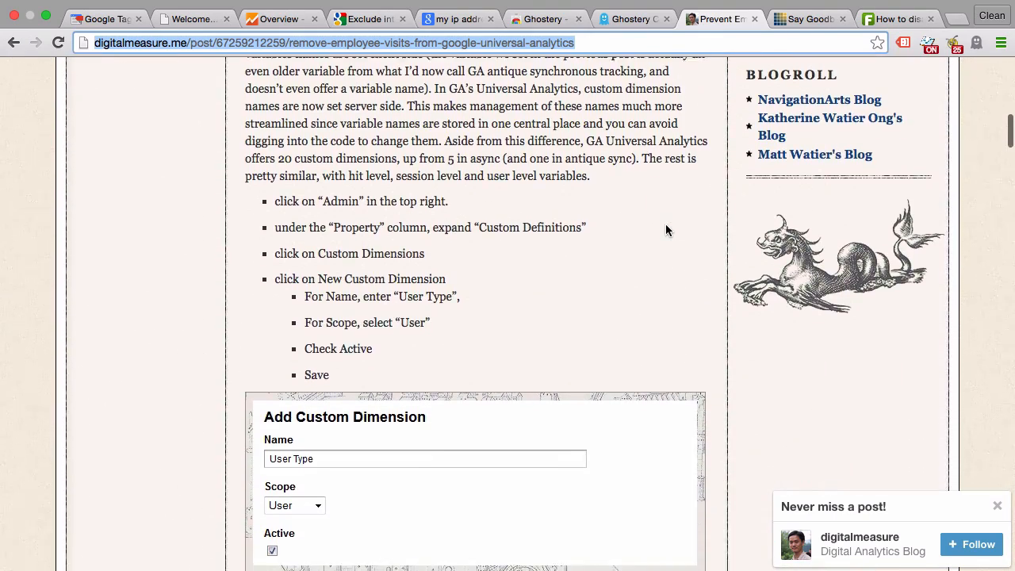
scroll(down, 3)
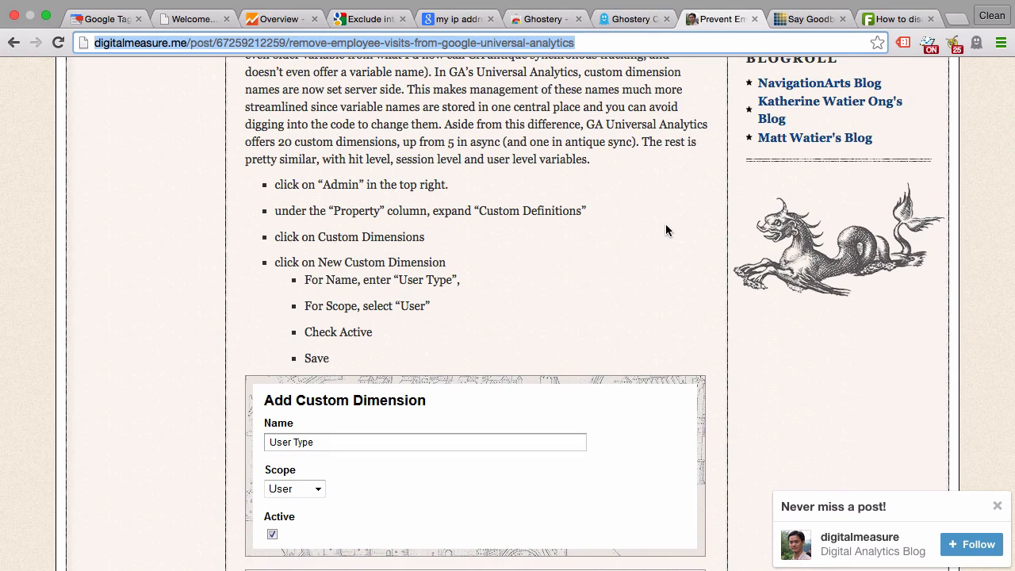
click(193, 19)
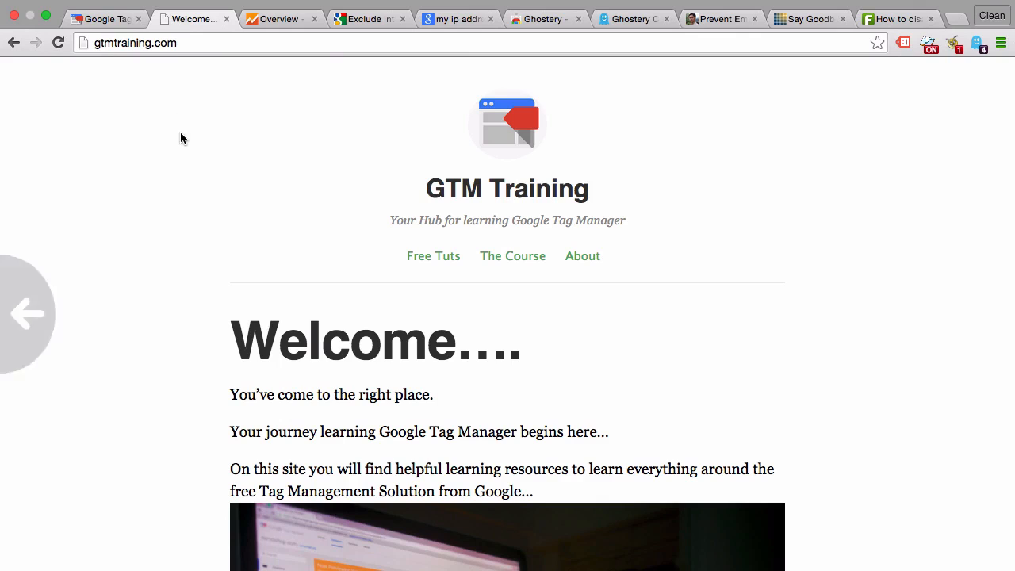
Log out of the Demoshop WordPress site and show the Google Analytics Real-Time Overview
click(193, 19)
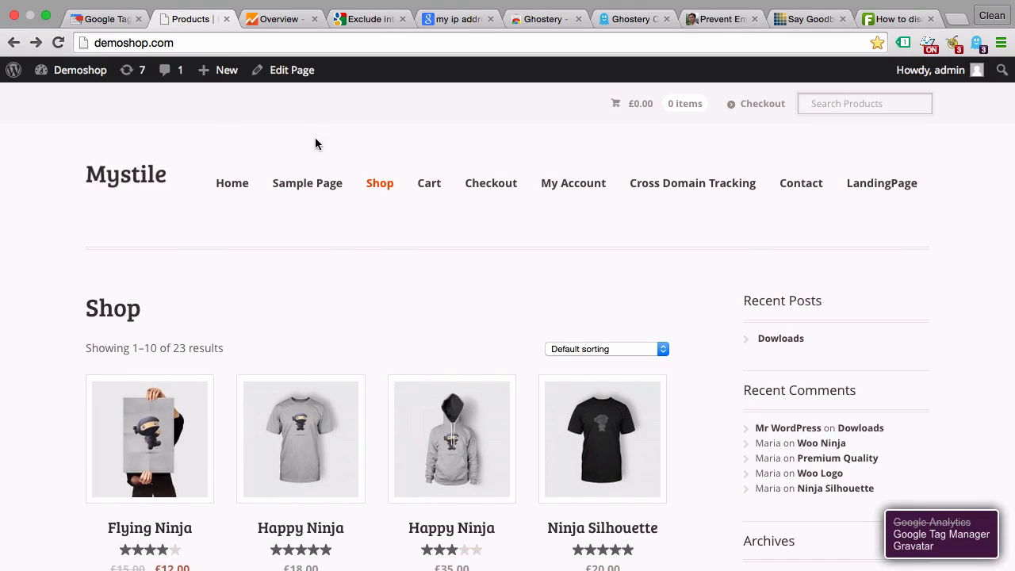
click(133, 43)
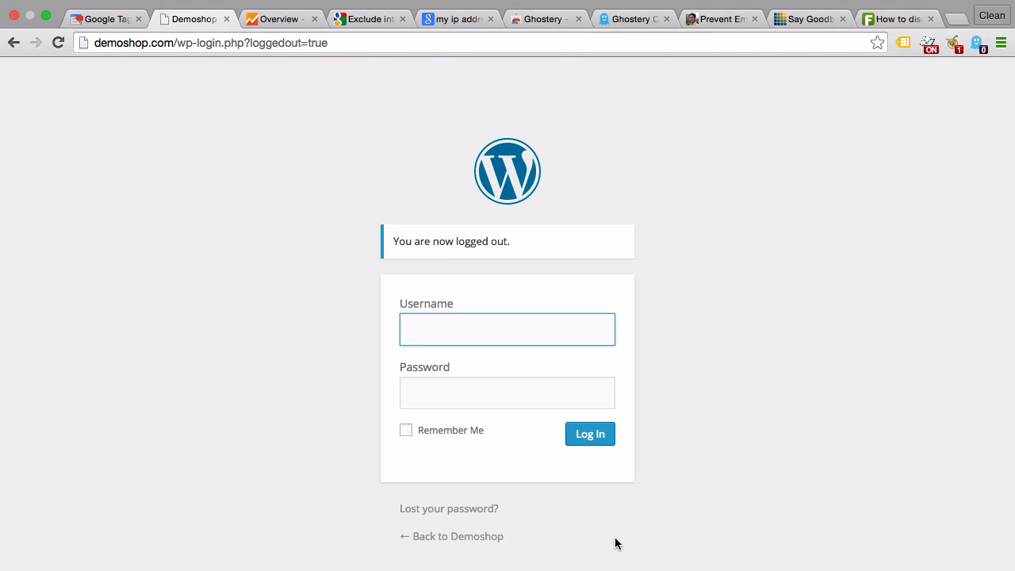
mouse_move(837, 309)
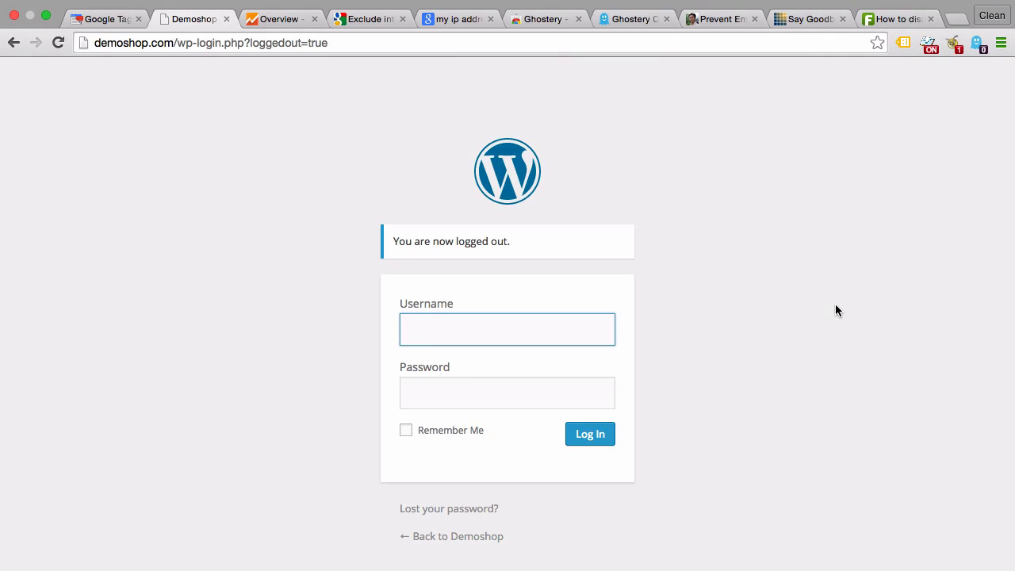
mouse_move(818, 282)
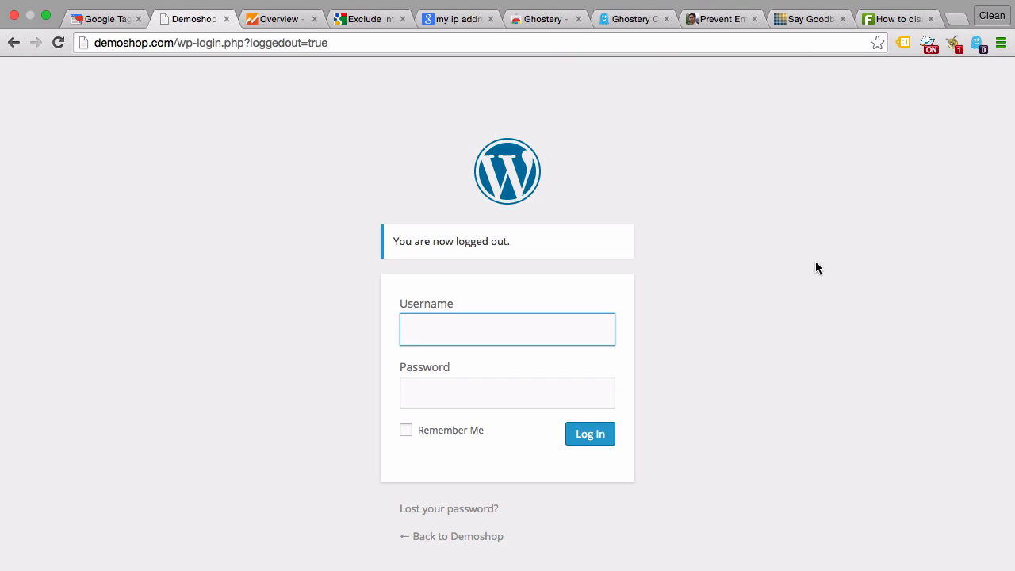
click(278, 19)
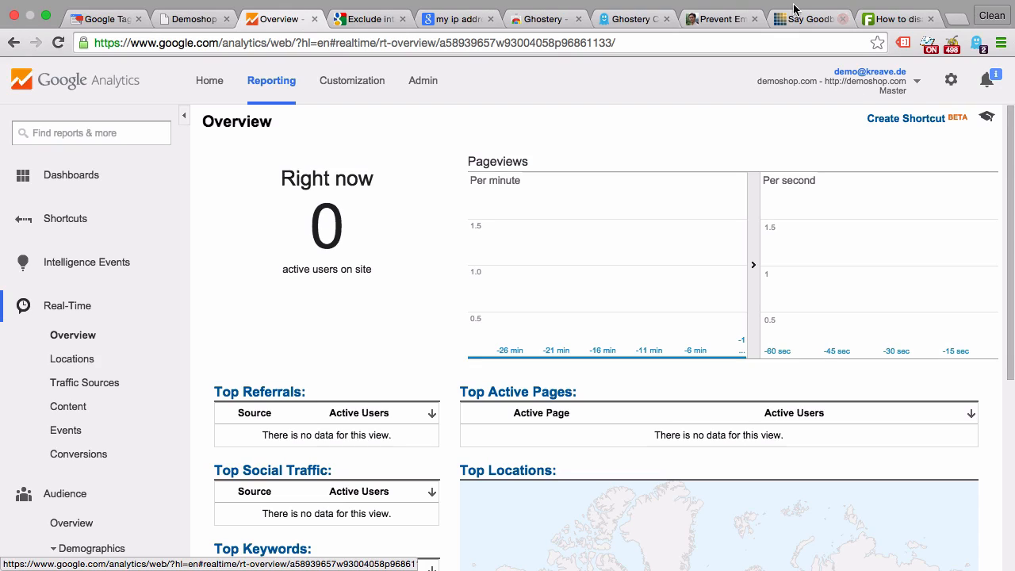
Glance at the employee-exclusion article, then open Google Analytics Admin for Company Inc
click(717, 19)
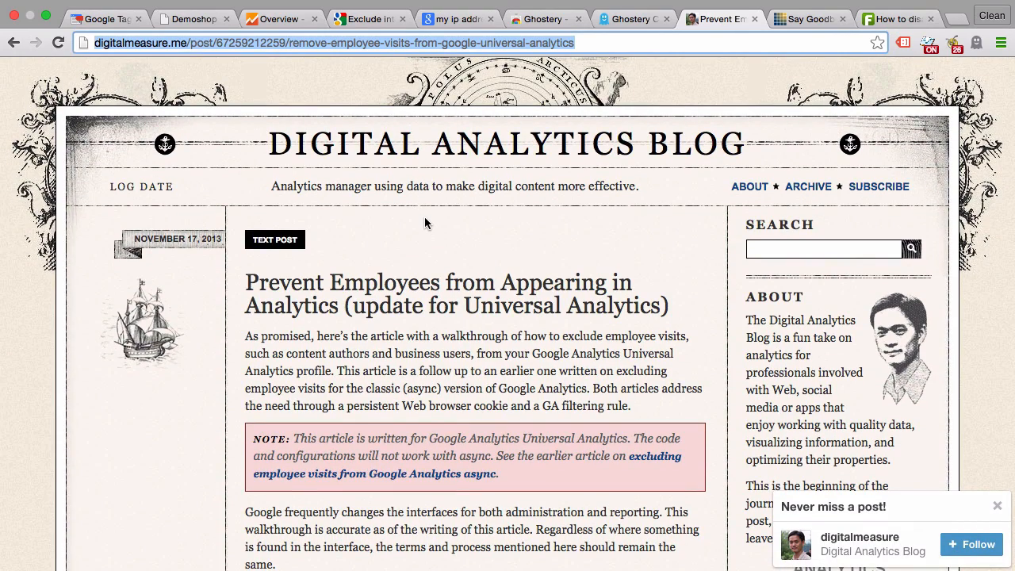
click(277, 19)
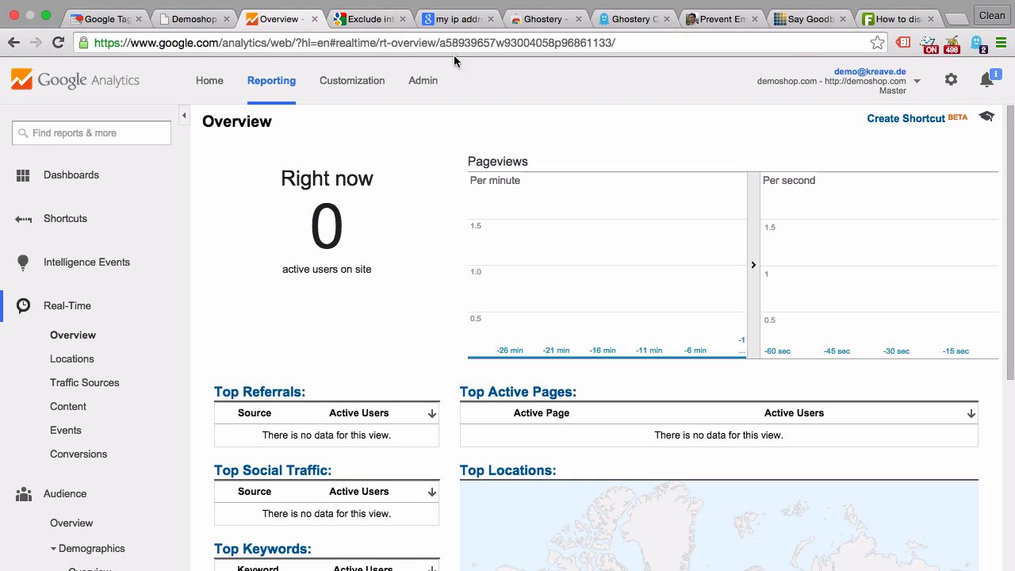
click(422, 80)
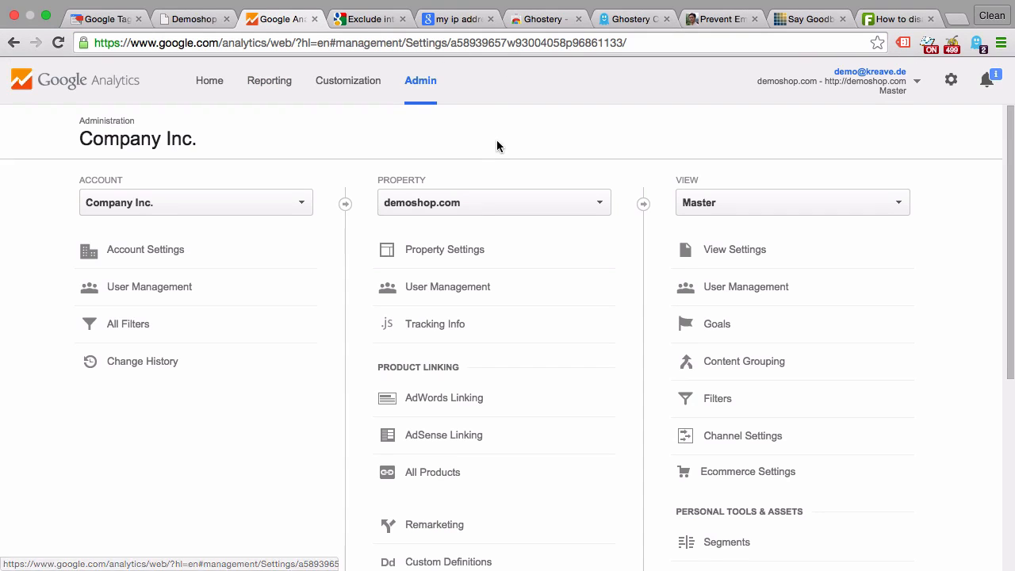
mouse_move(504, 143)
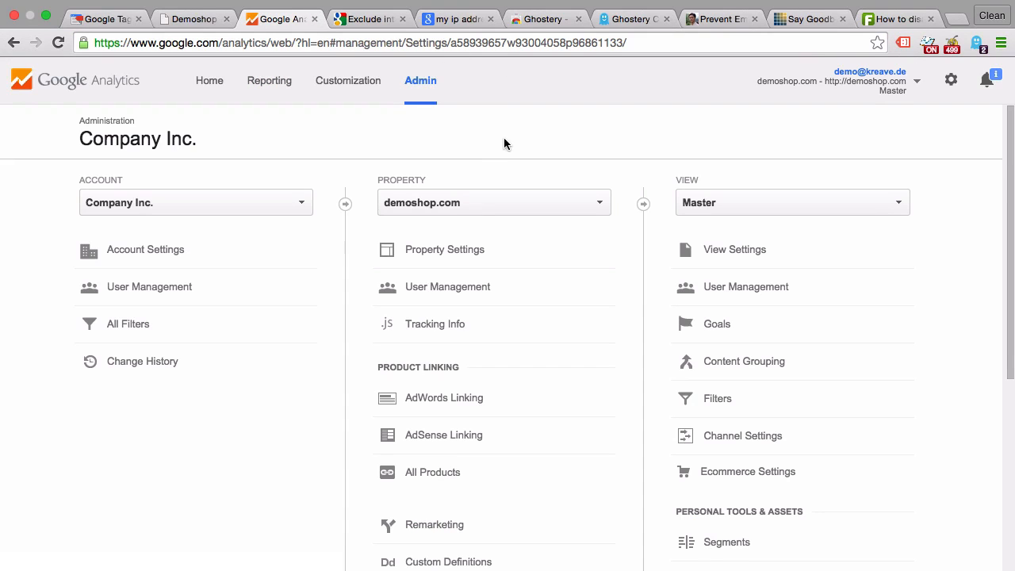